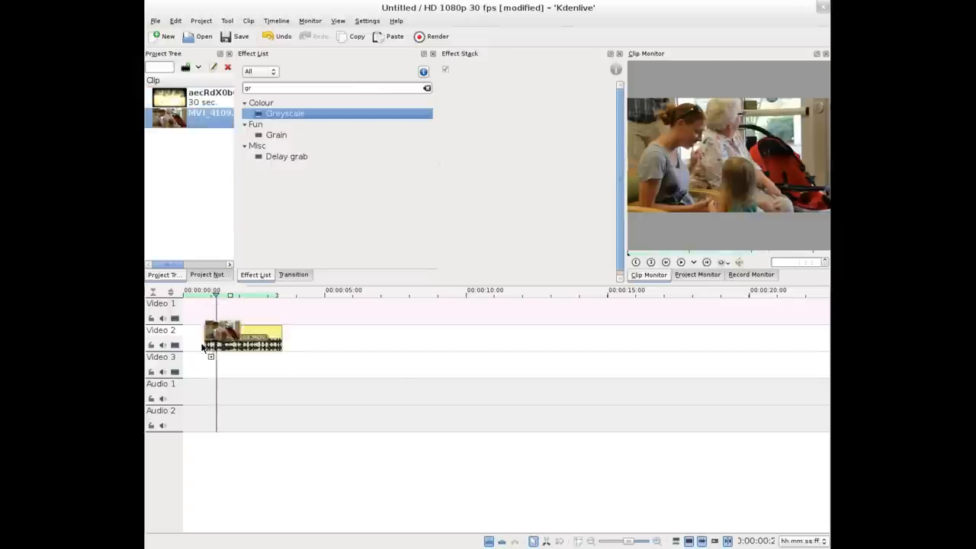
Place aecRdX0b05w.mp4 above the MVI clip and trim its end to the MVI clip's length.
drag(241, 336, 221, 363)
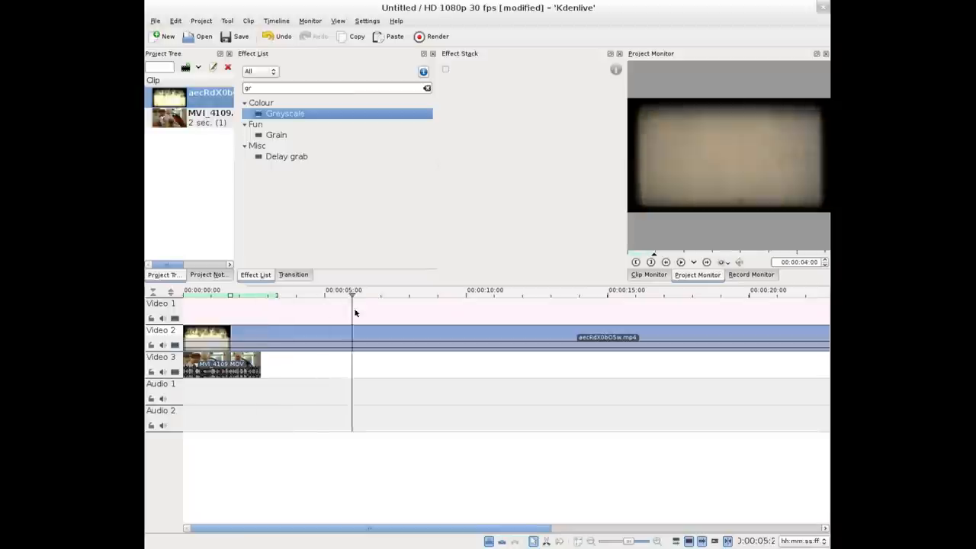
click(281, 296)
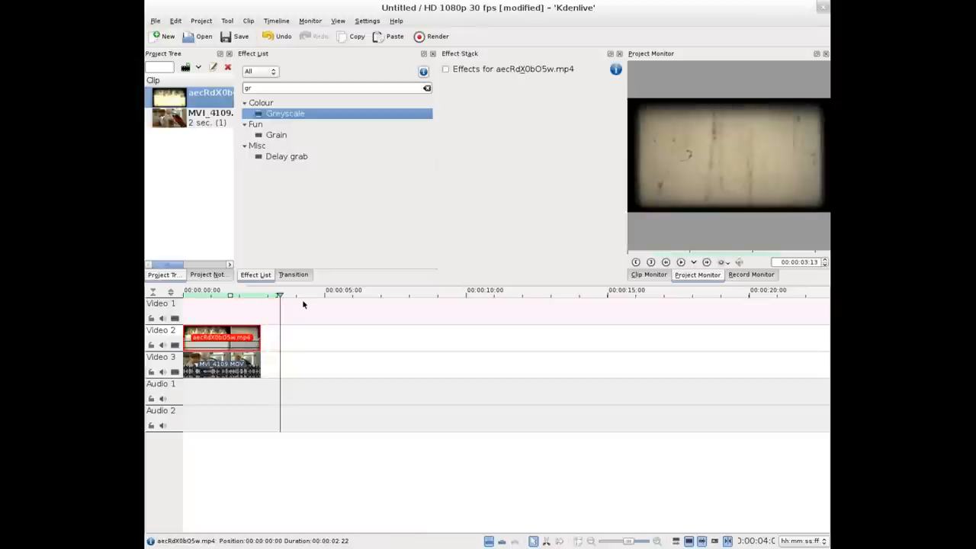
click(236, 296)
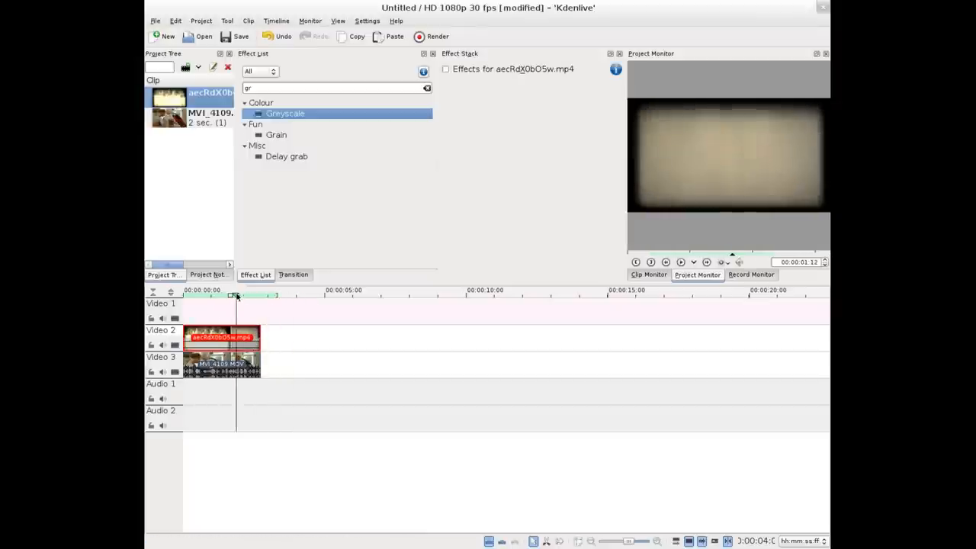
click(222, 359)
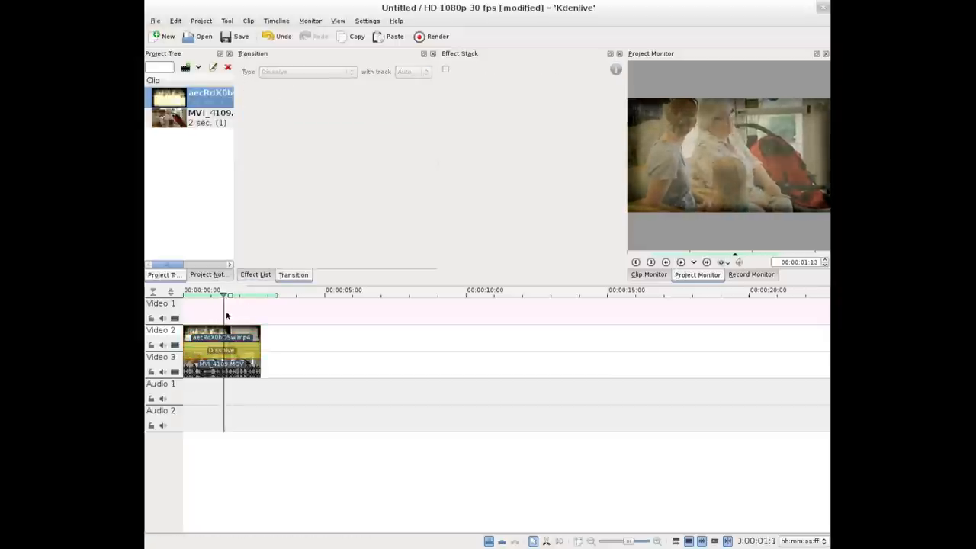
Set the transition between texture and footage to the multiply blend type.
click(221, 349)
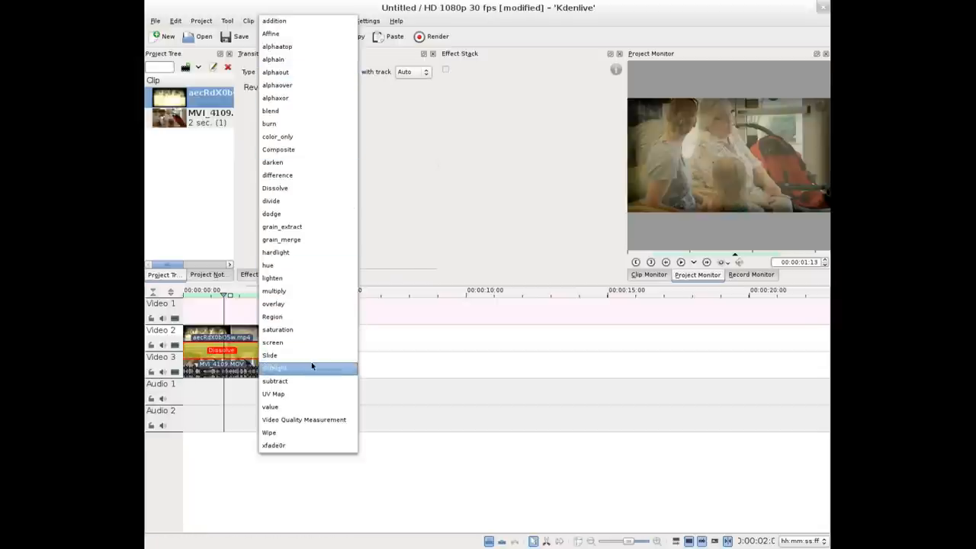
mouse_move(308, 368)
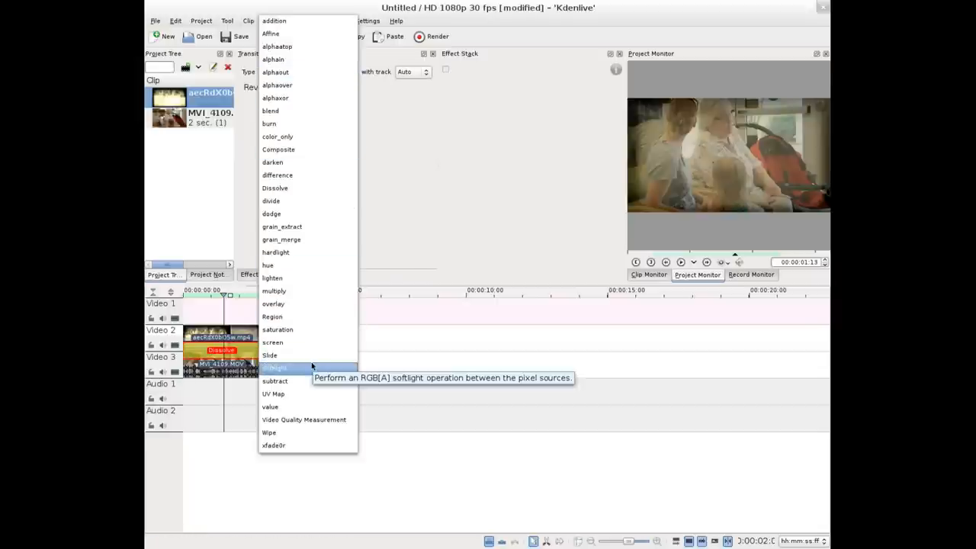
mouse_move(275, 188)
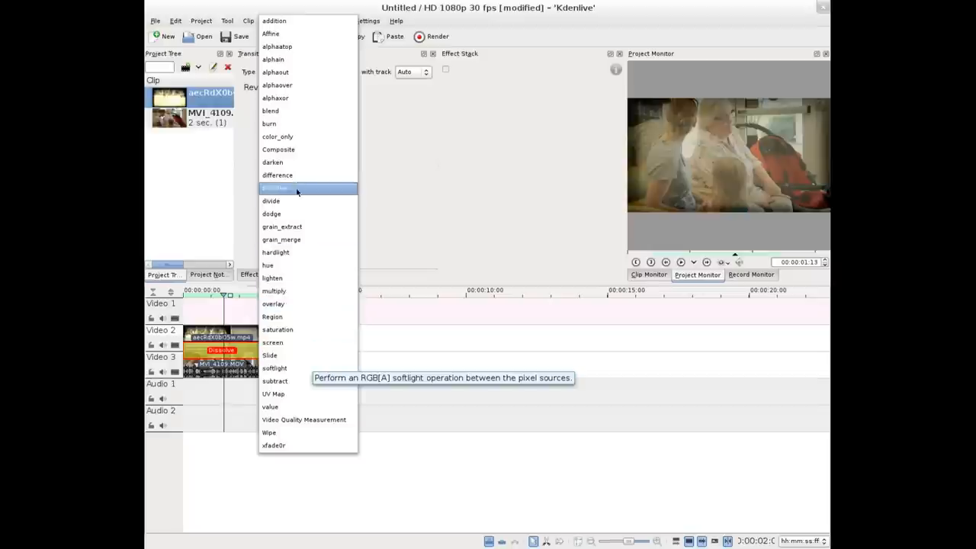
mouse_move(273, 290)
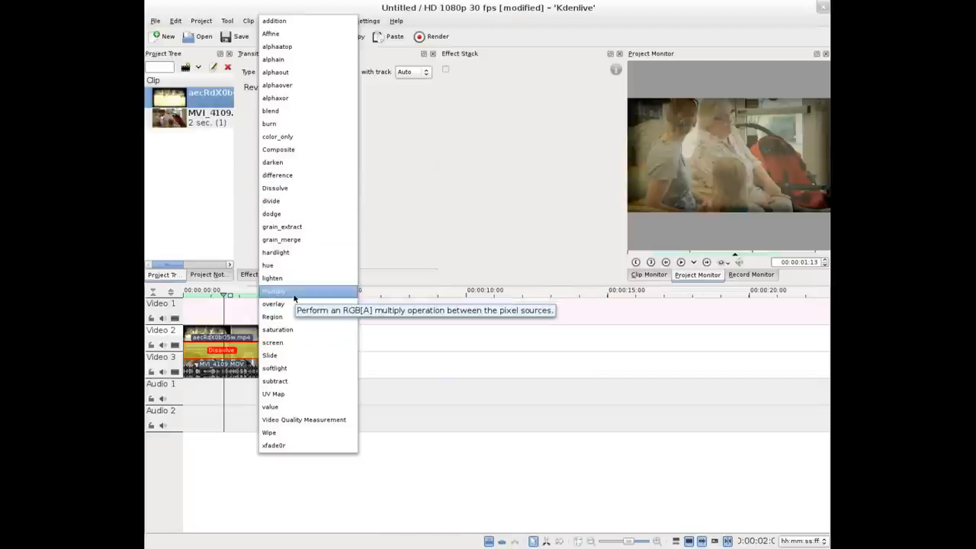
click(274, 291)
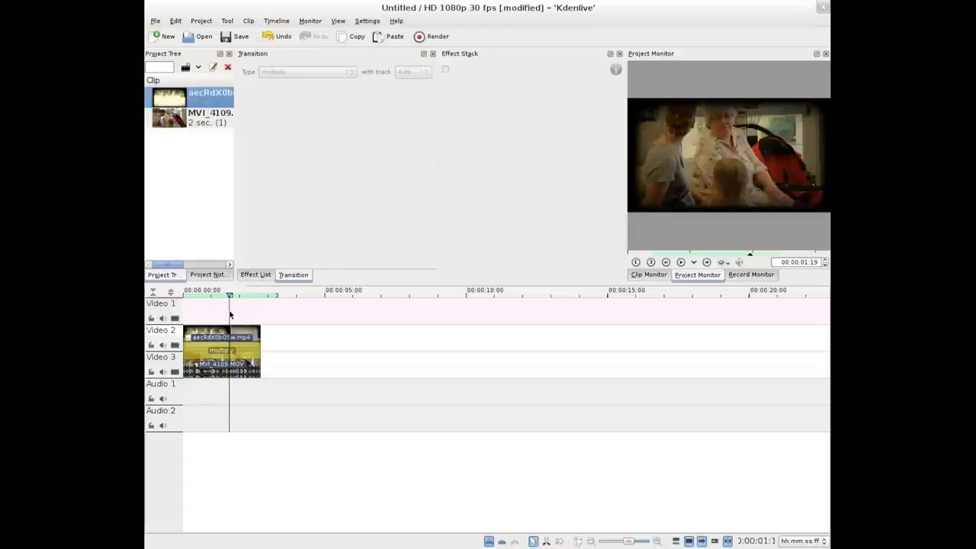
mouse_move(259, 316)
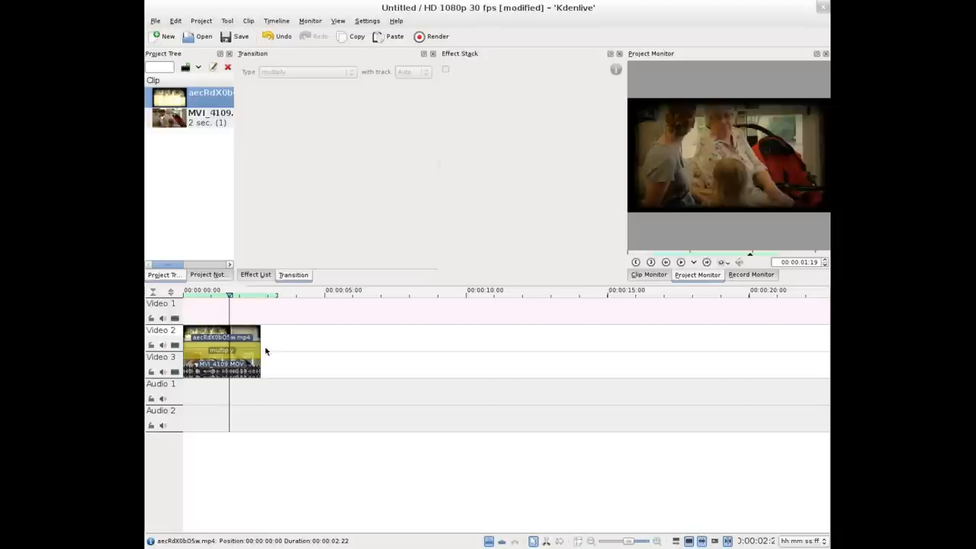
Apply the Greyscale colour effect to the selected MVI_4109.MOV clip.
click(221, 365)
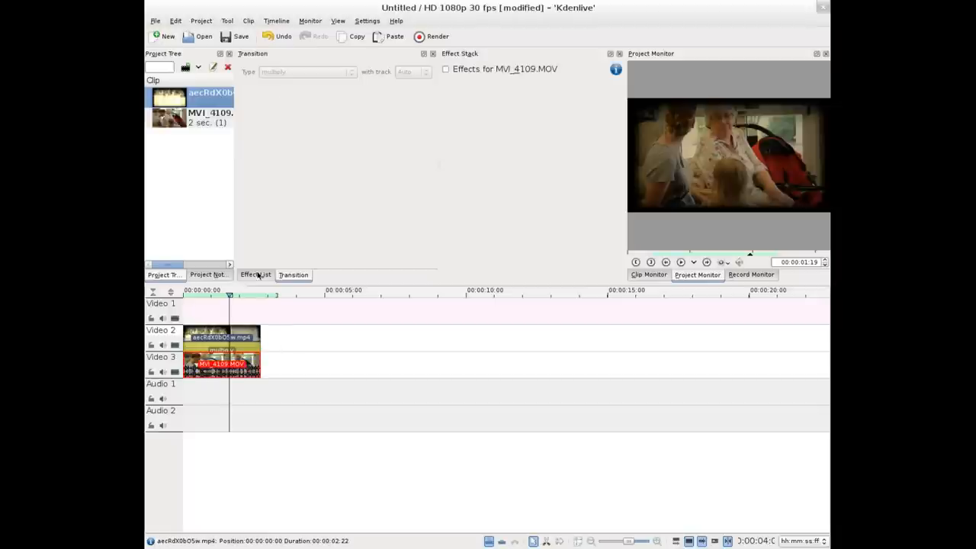
click(256, 274)
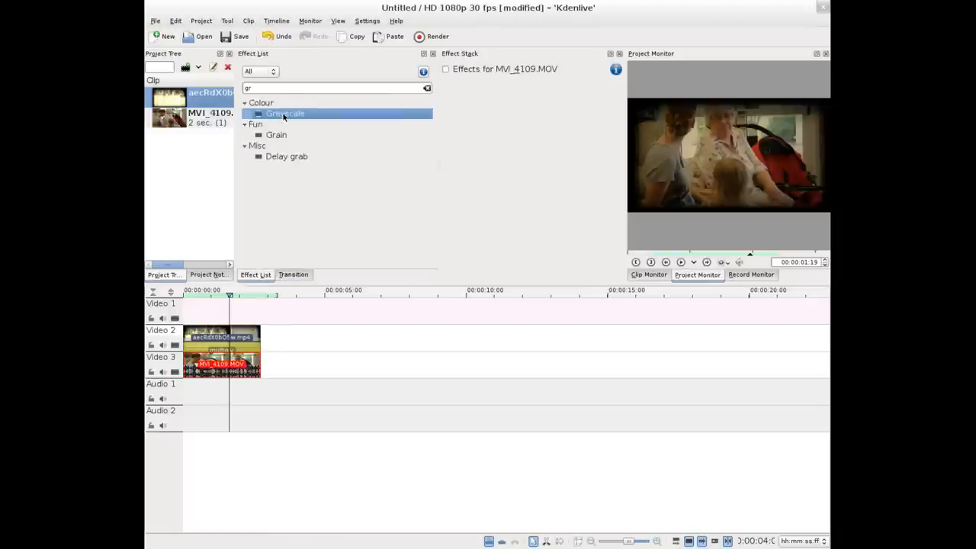
double_click(276, 134)
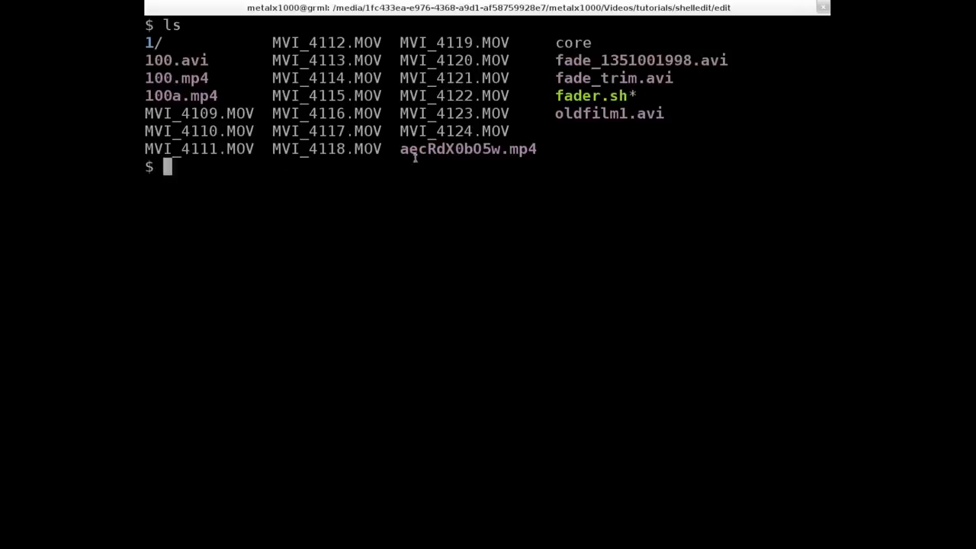
mouse_move(534, 295)
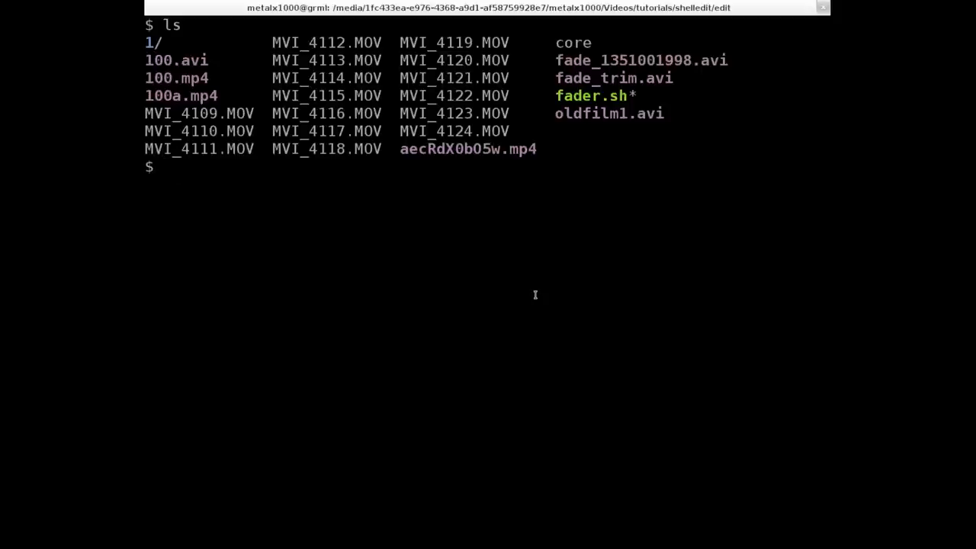
Compose a melt command with *.MOV on one track and aecRdX0bO5w.mp4 on another.
text(melt -)
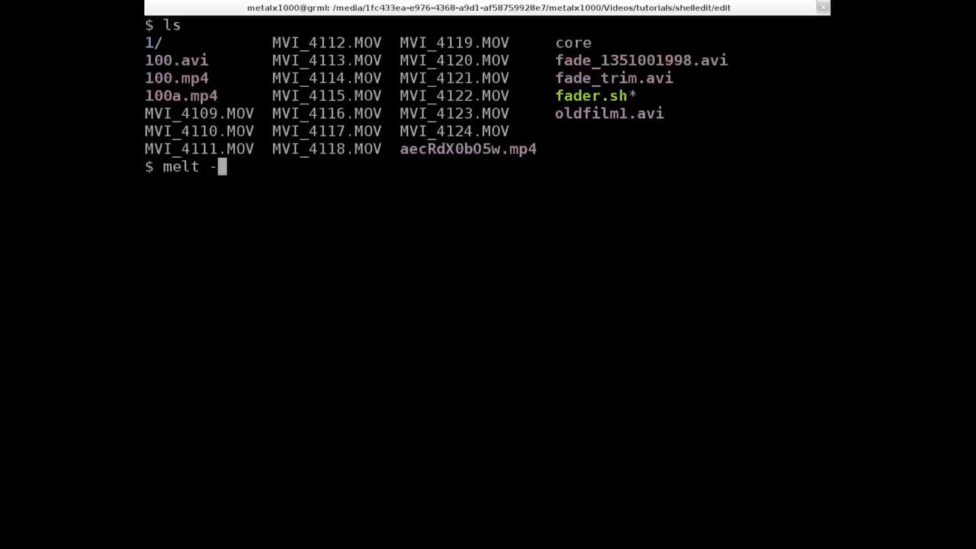
text(track)
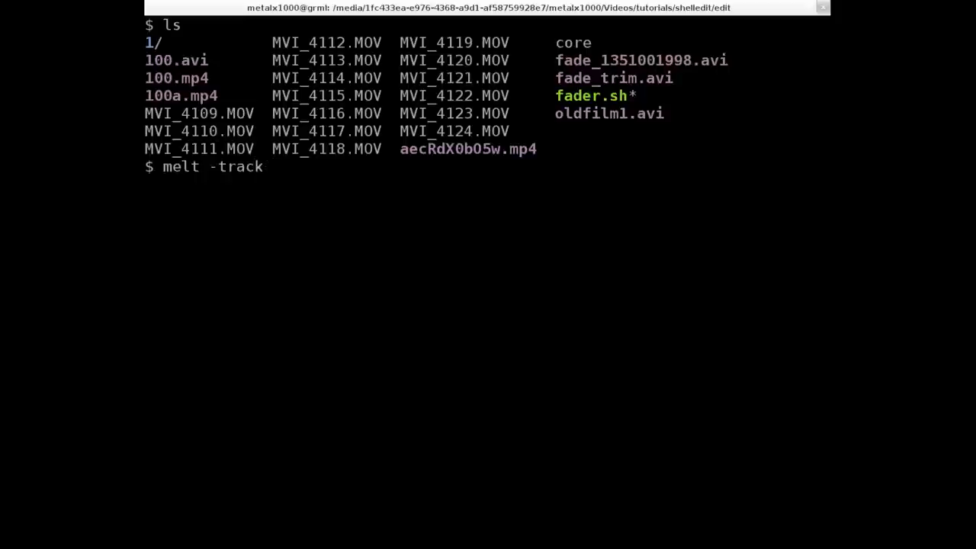
text(*.)
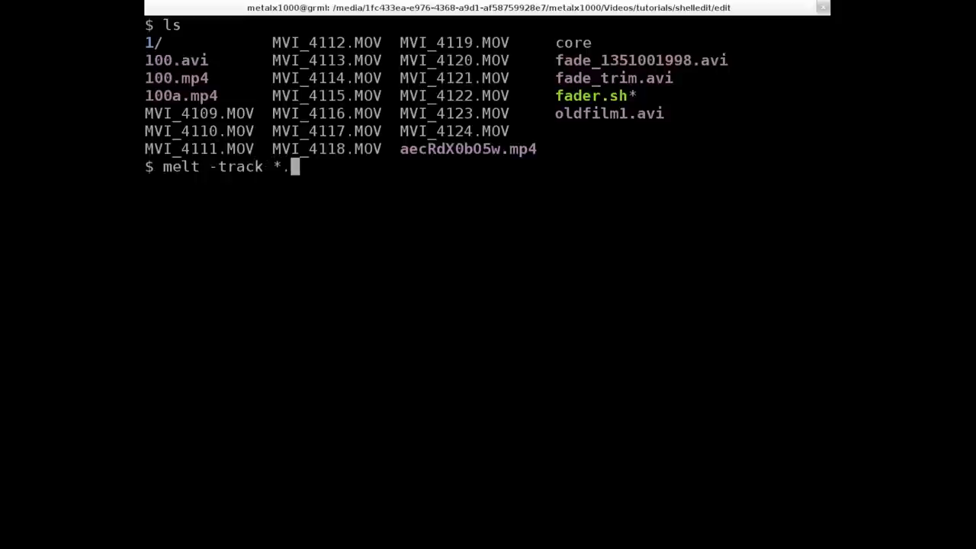
text(MOV)
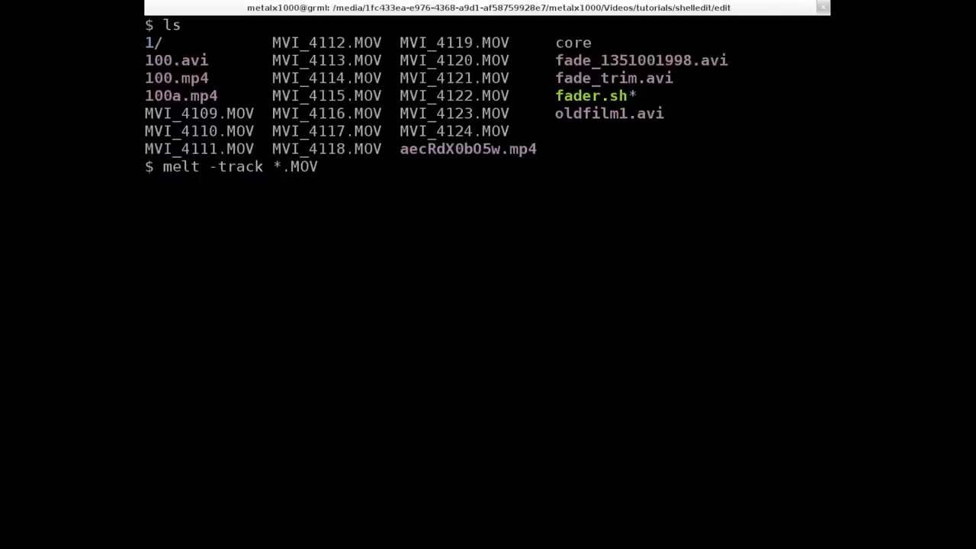
text(-tr)
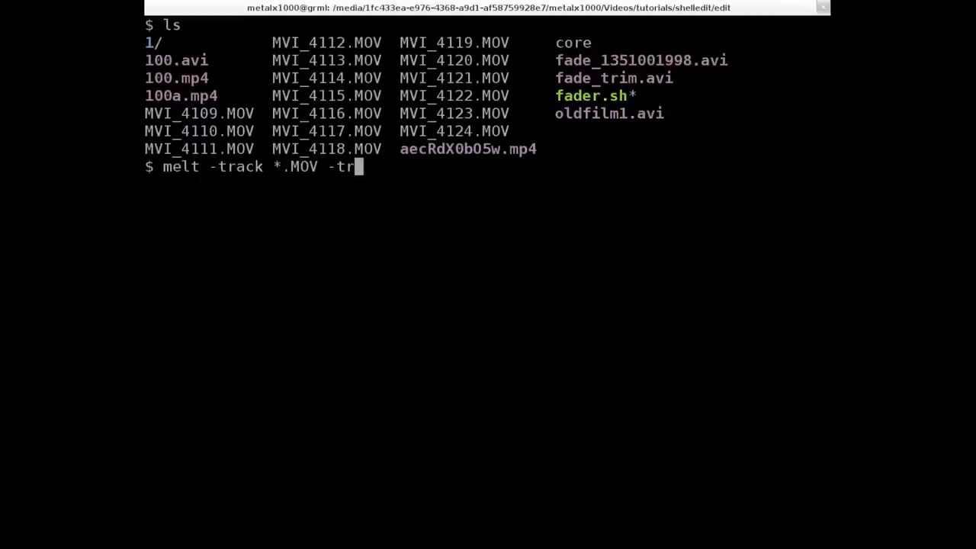
text(ack)
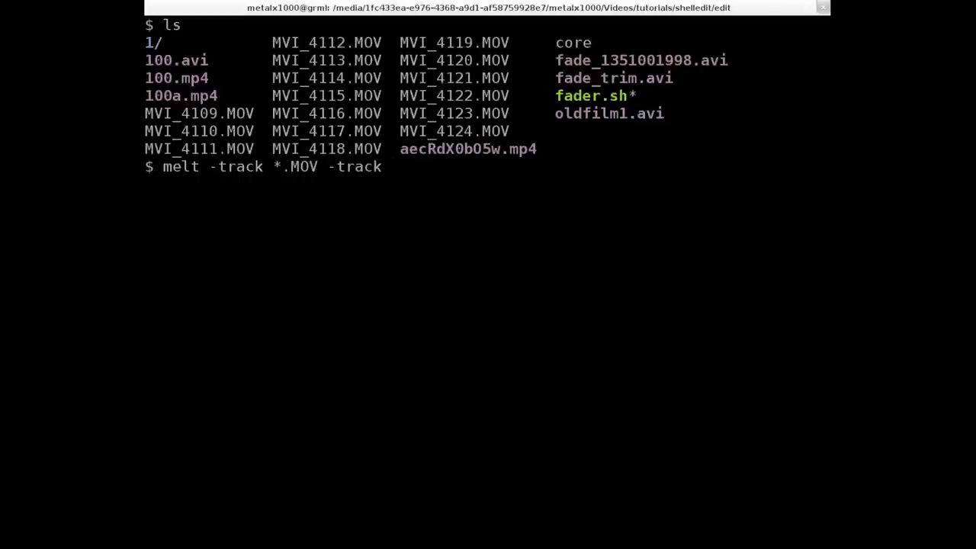
text(aecRdX0bO5w.mp4 -)
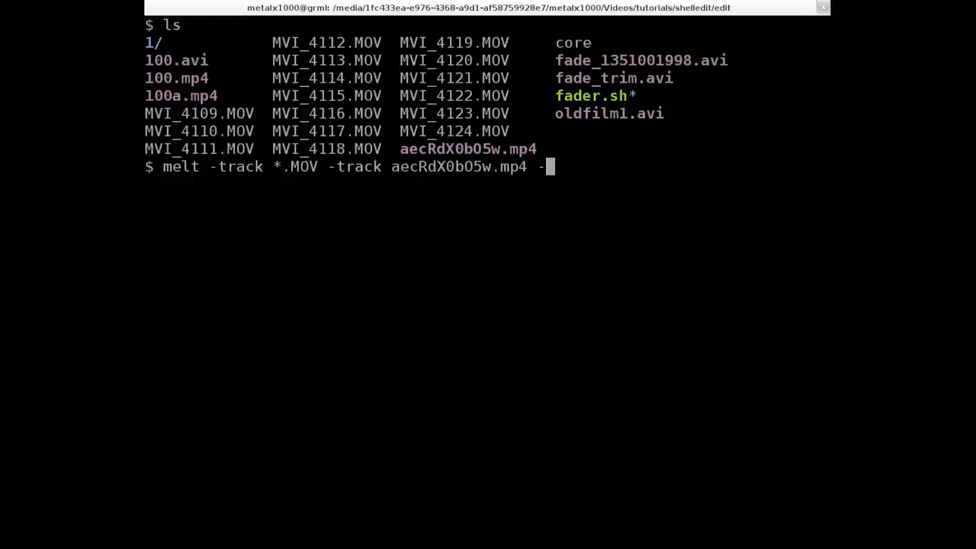
Add -transition frei0r.multiply to the command and run the blended preview.
text(transi)
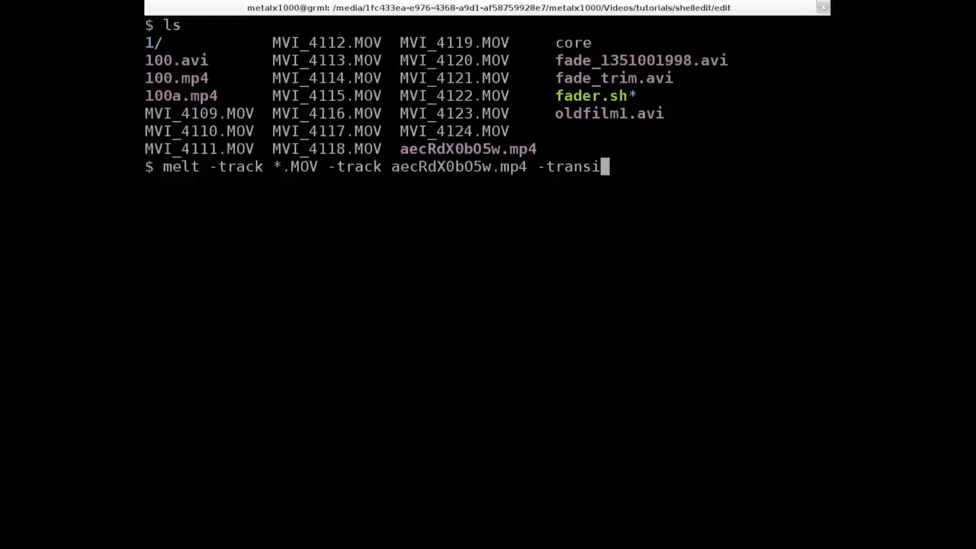
text(tion)
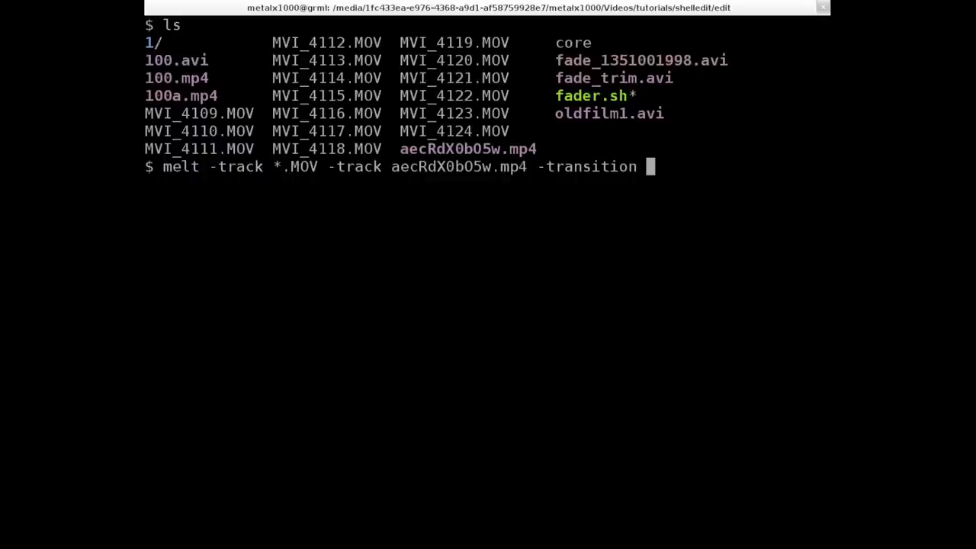
text(fre)
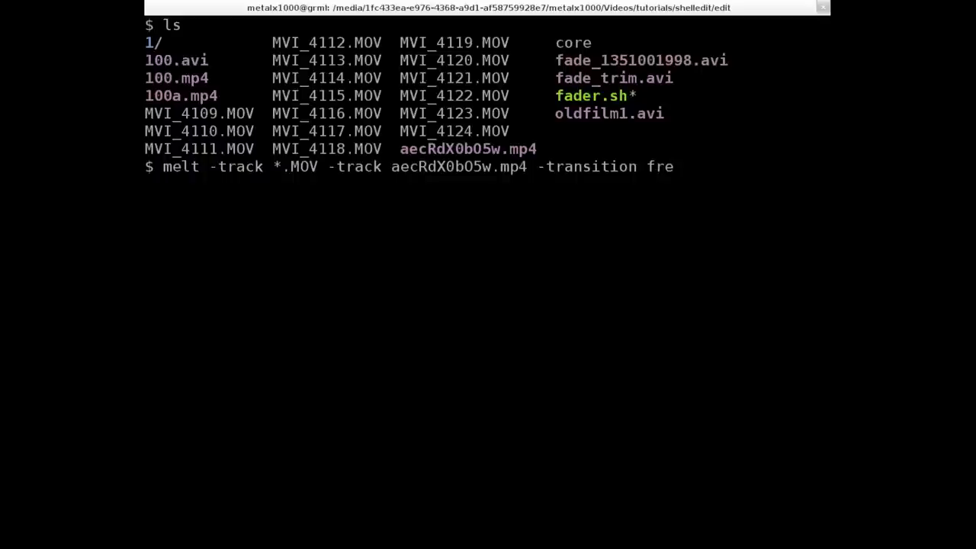
text(i)
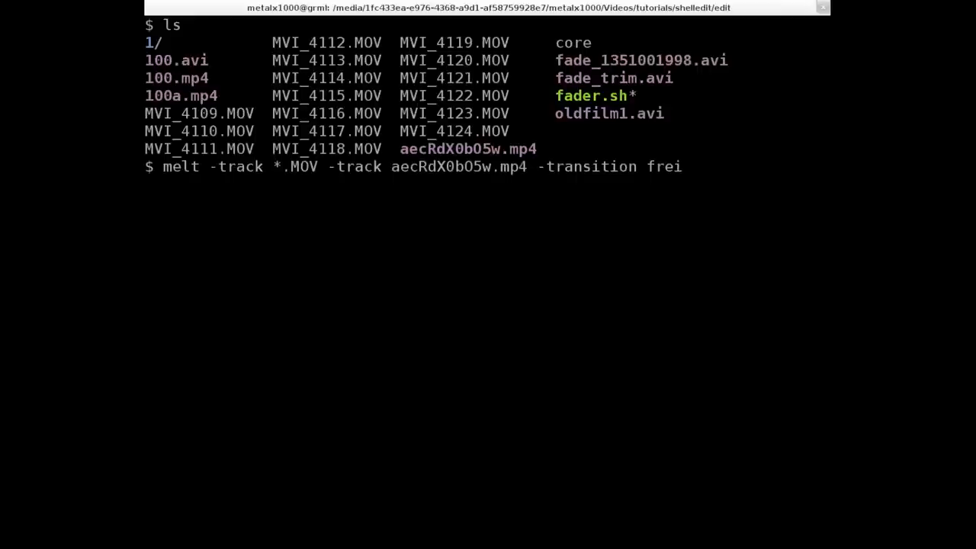
text(0)
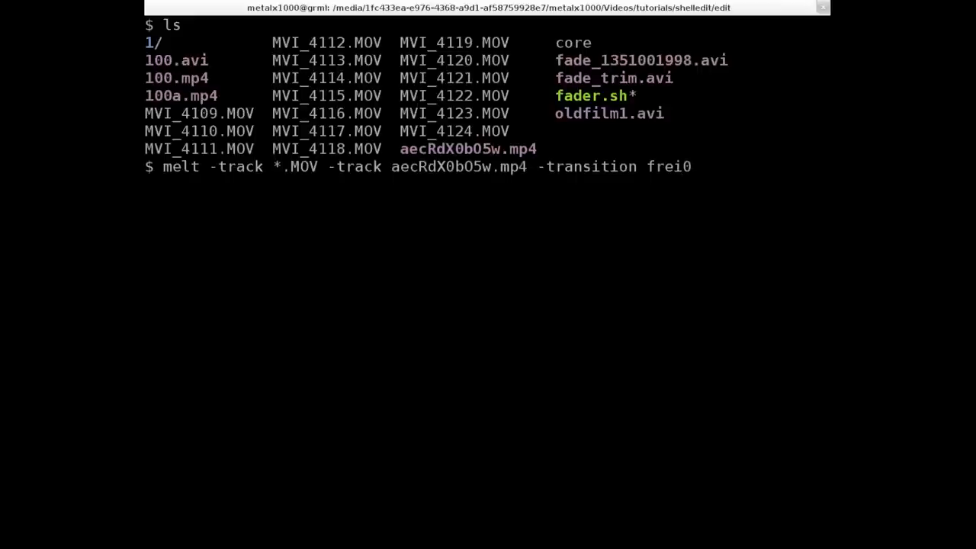
text(r)
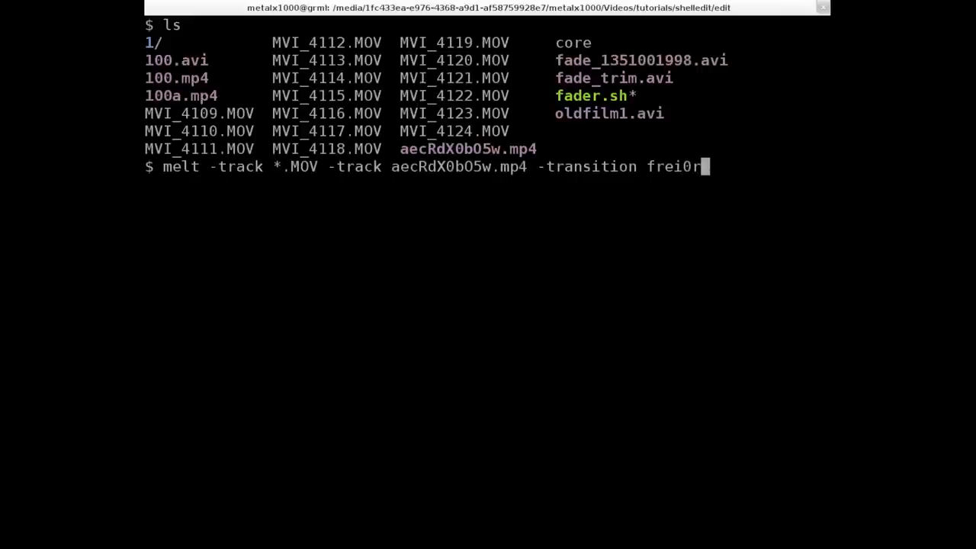
text(.)
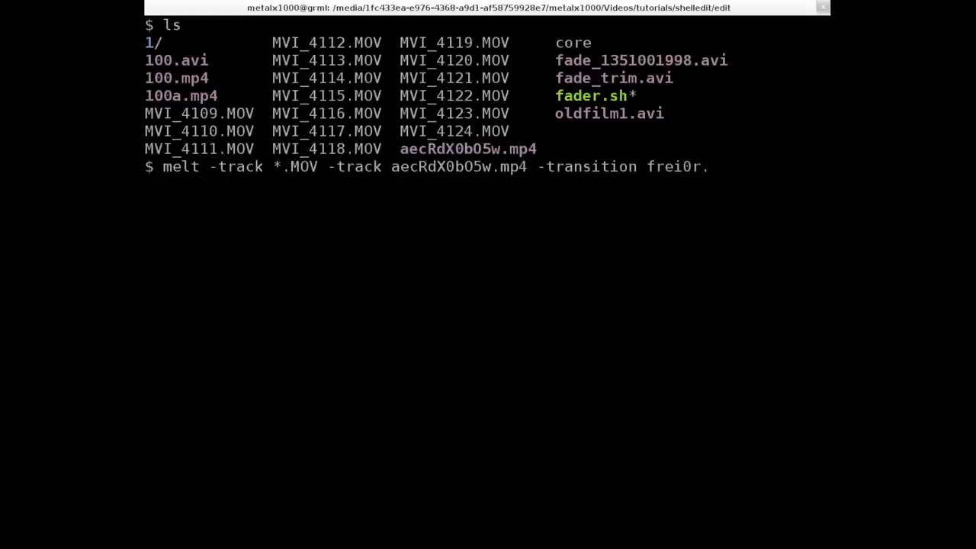
text(mul)
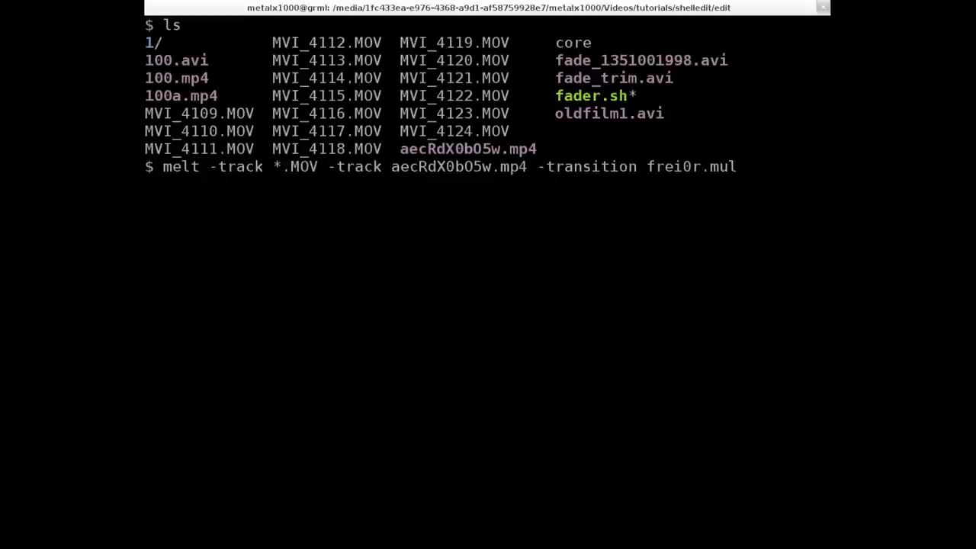
text(to[;)
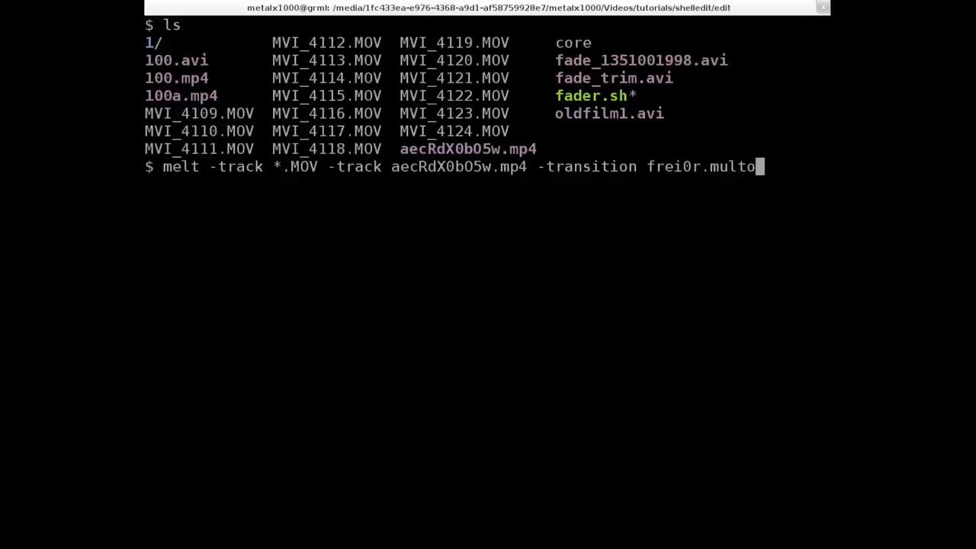
text(ply)
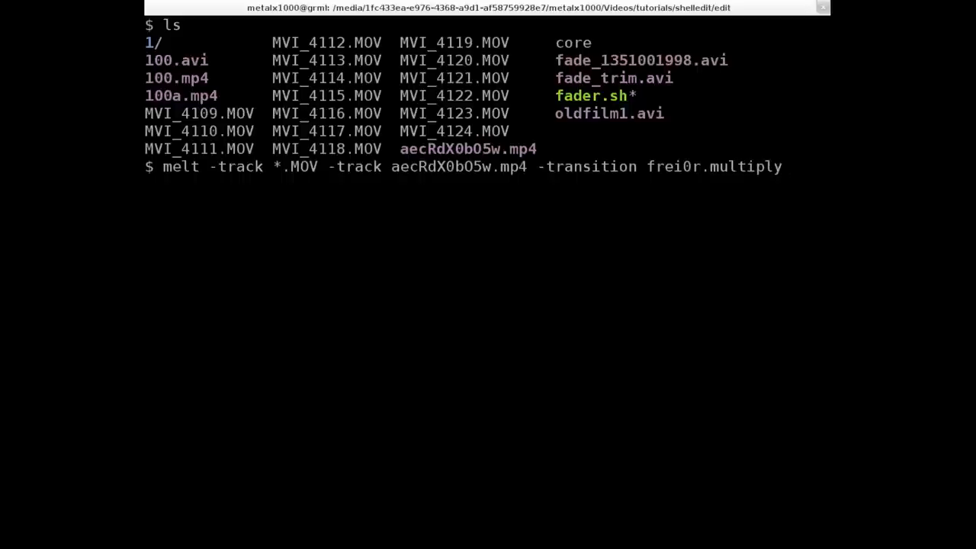
key(Return)
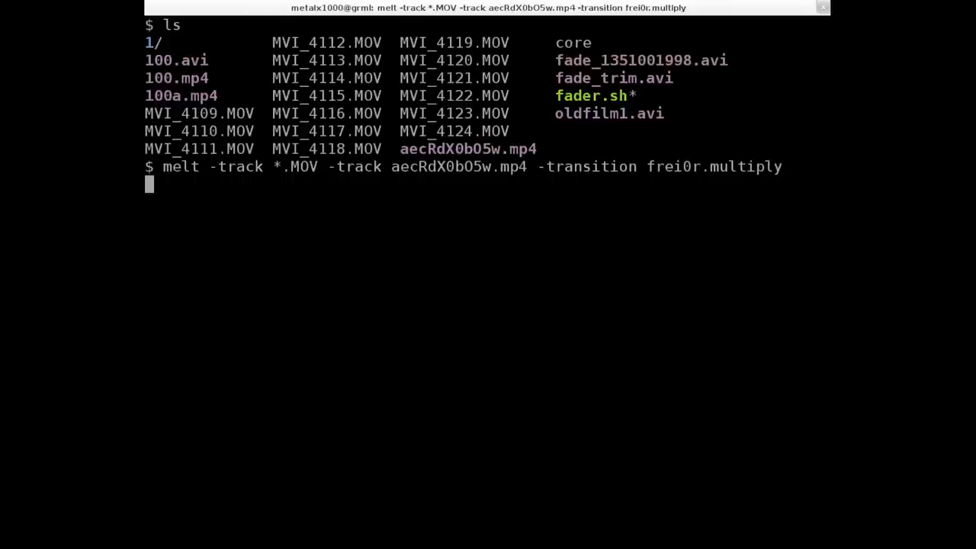
Let the multiply-blended melt preview play through to melt's timing report.
key(Return)
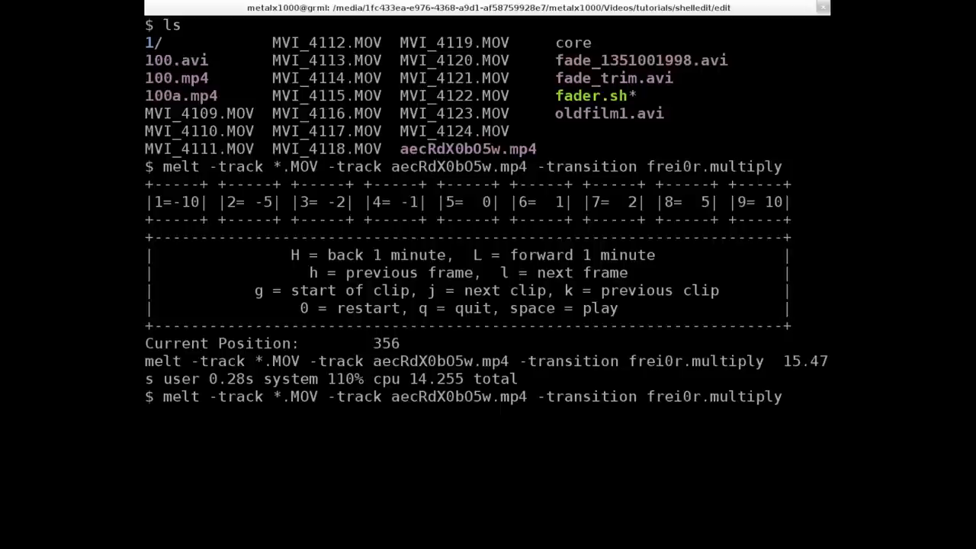
Run the melt command with -filter oldfilm on the .MOV track, then quit the preview with q.
text(-filter o)
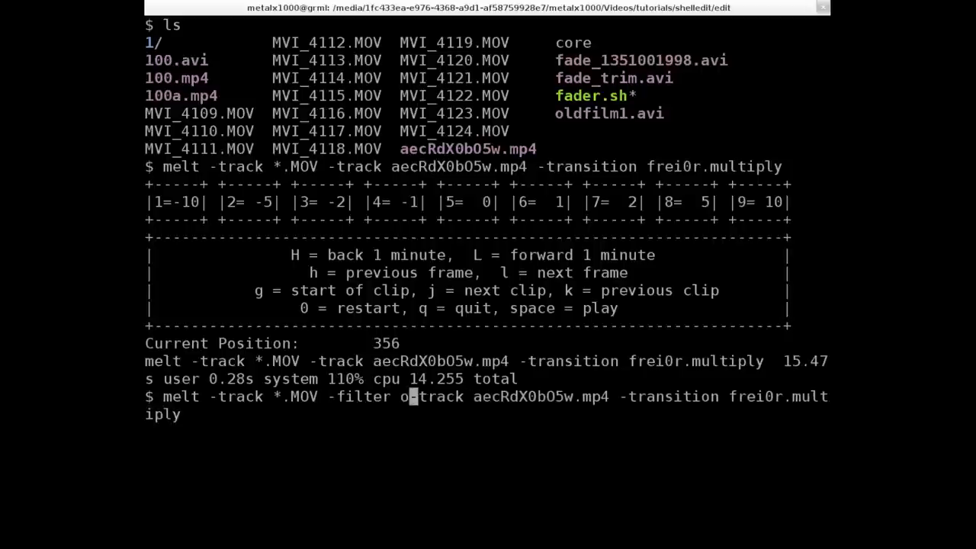
text(ldfilm)
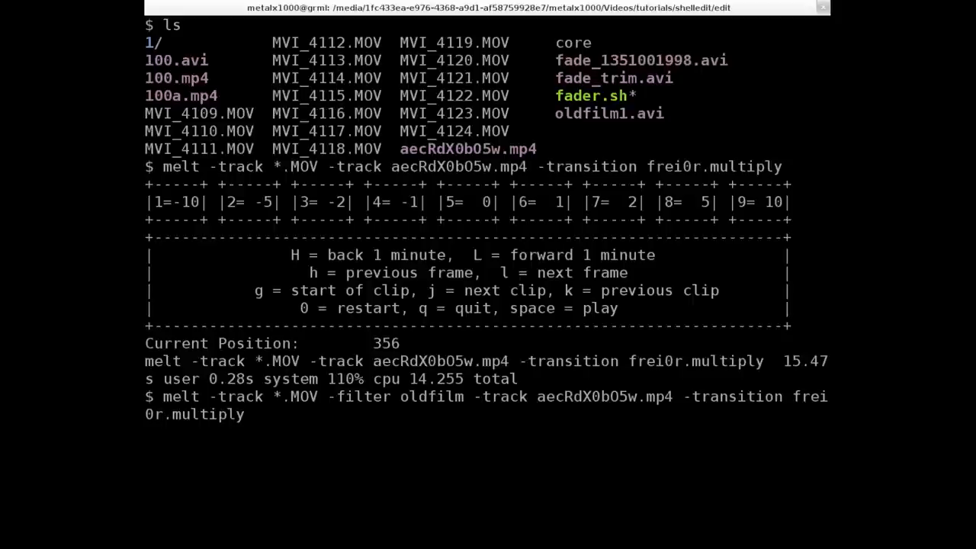
key(Return)
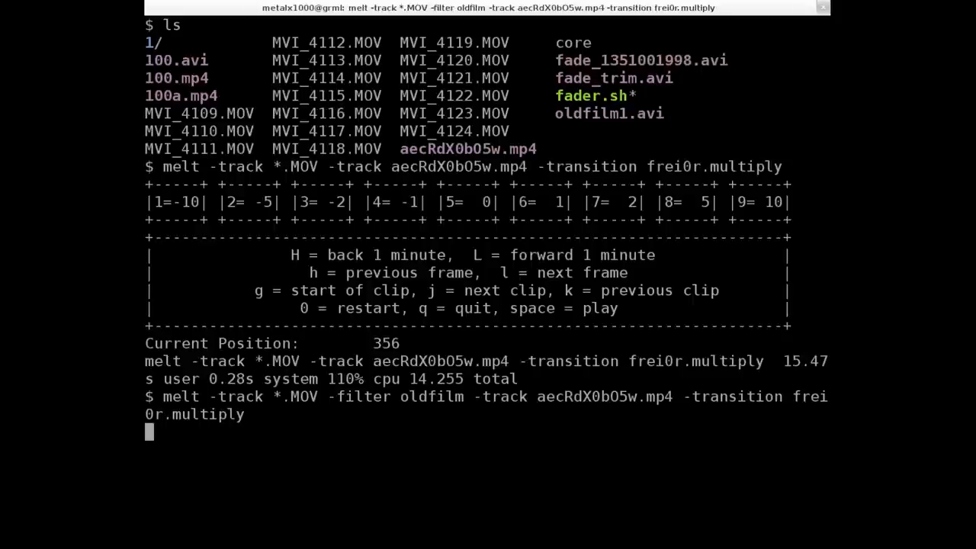
key(Return)
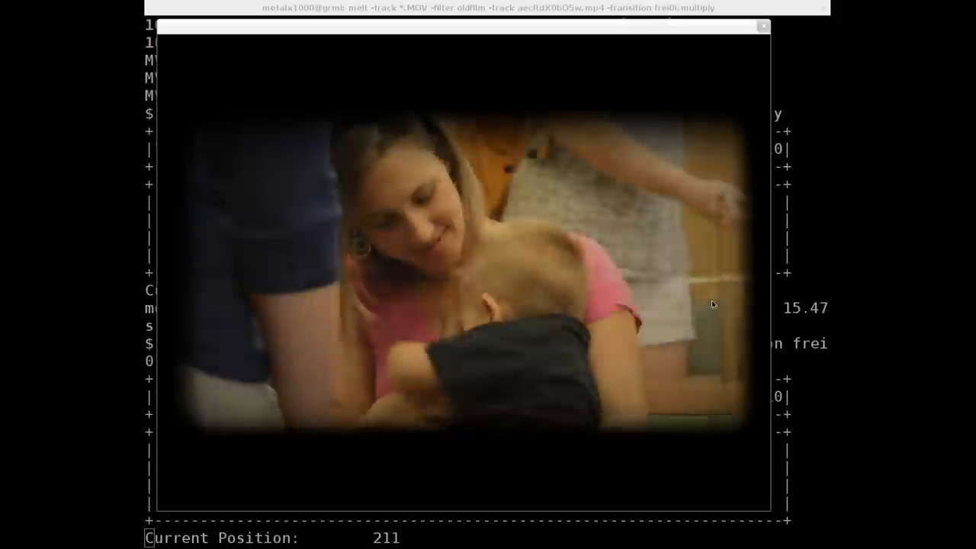
key(q)
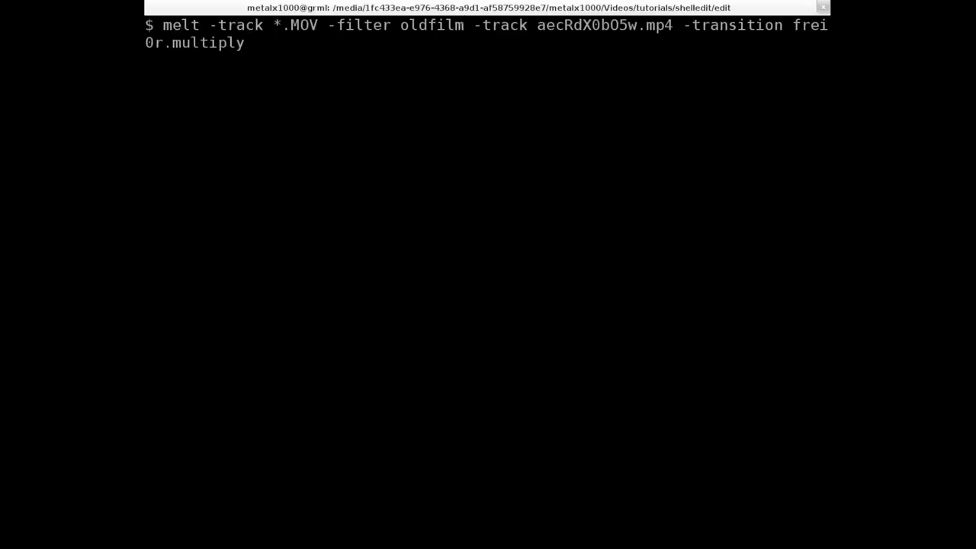
Run the melt command with -filter grain added after oldfilm on the .MOV track.
text(-filter)
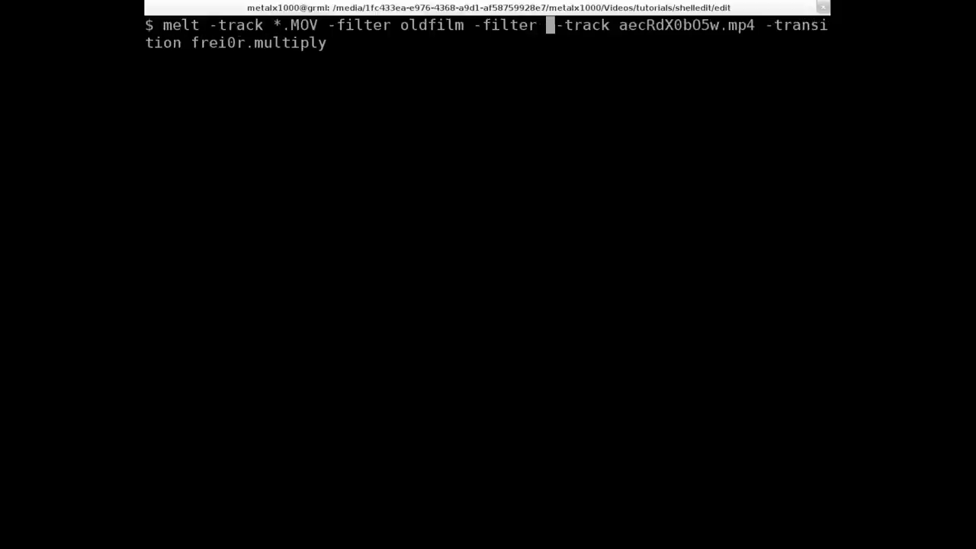
text(grain)
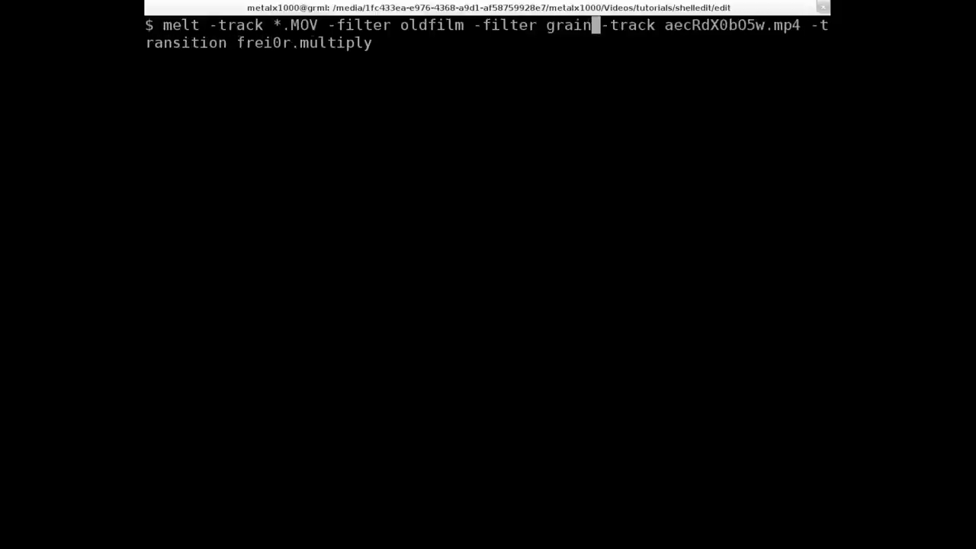
key(Return)
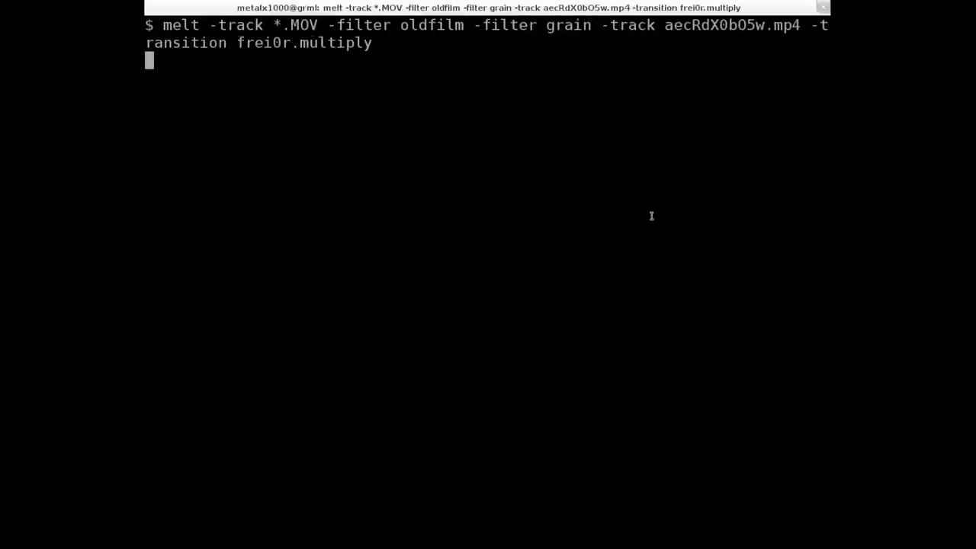
key(Return)
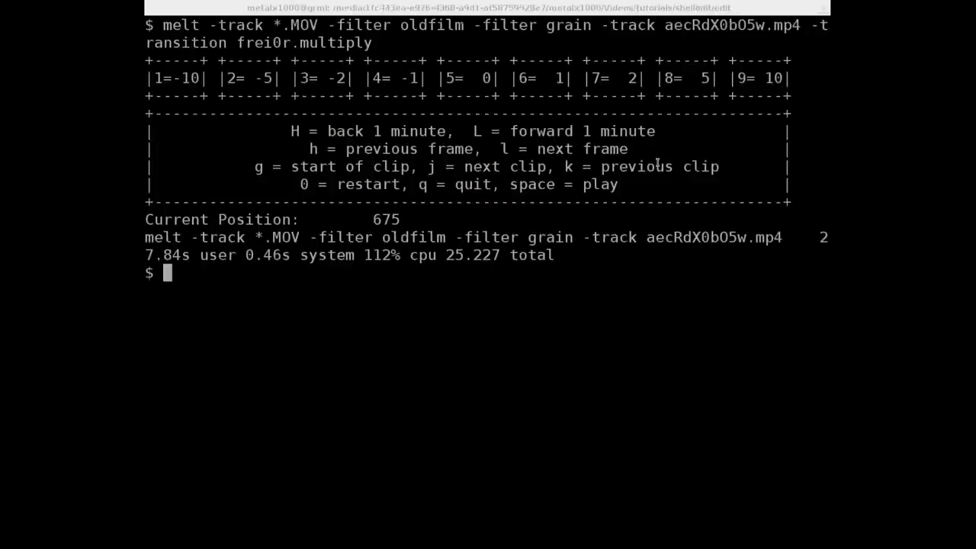
Recall the command and run it with -filter frei0r.contrast0r Contrast=.8 added.
key(Up)
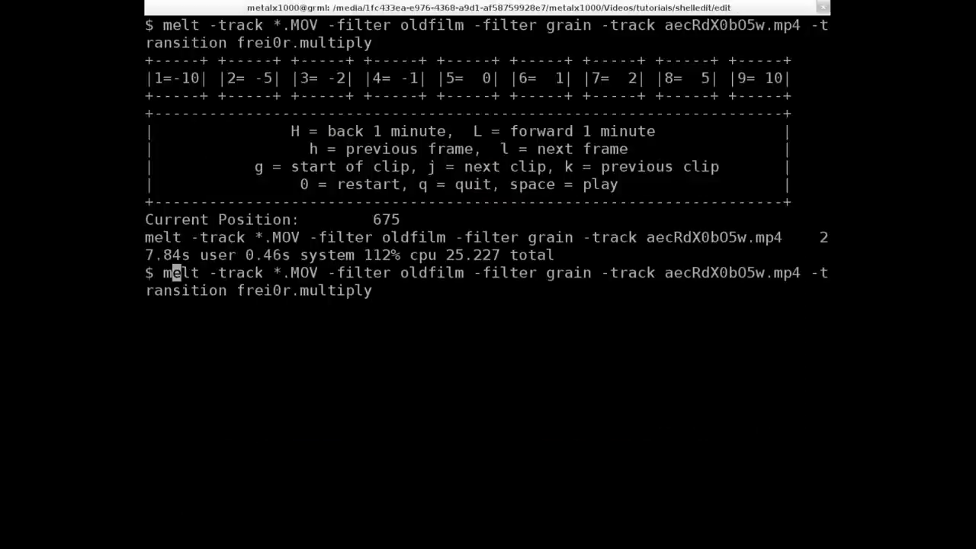
mouse_move(595, 271)
text( -)
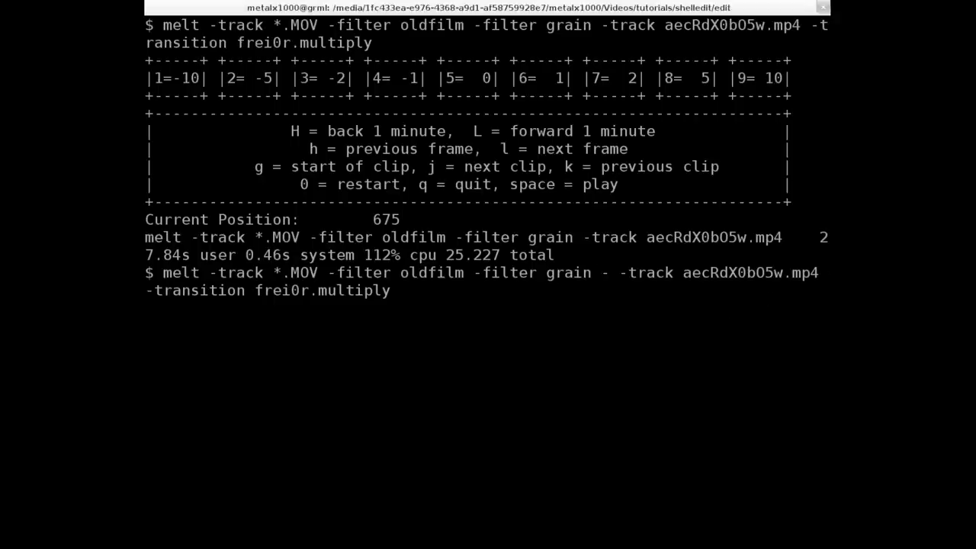
text(filter frei0r.co)
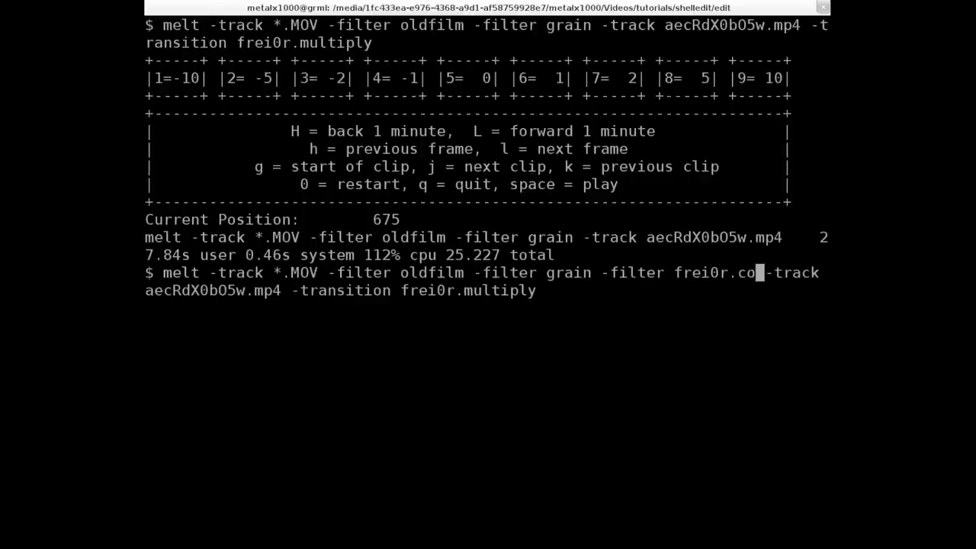
text(ntras)
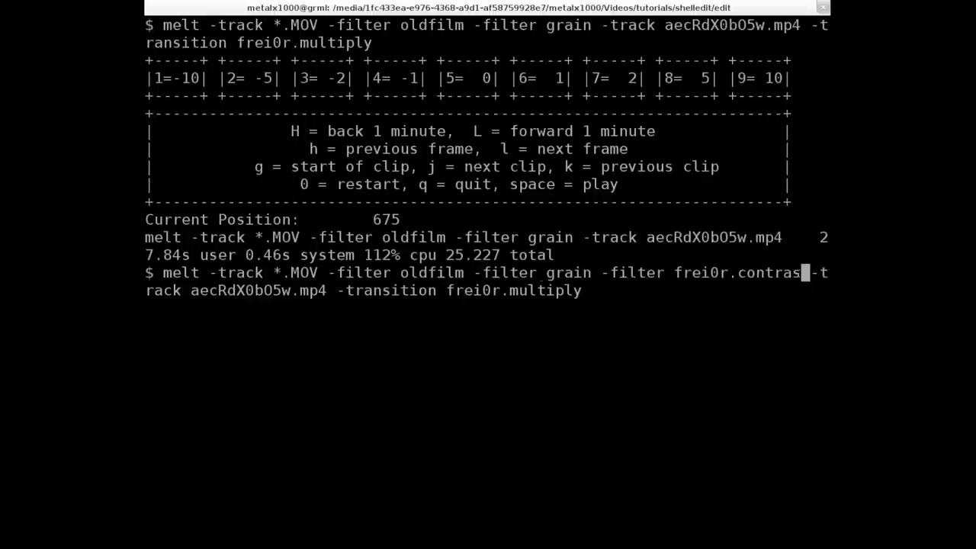
text(t0r)
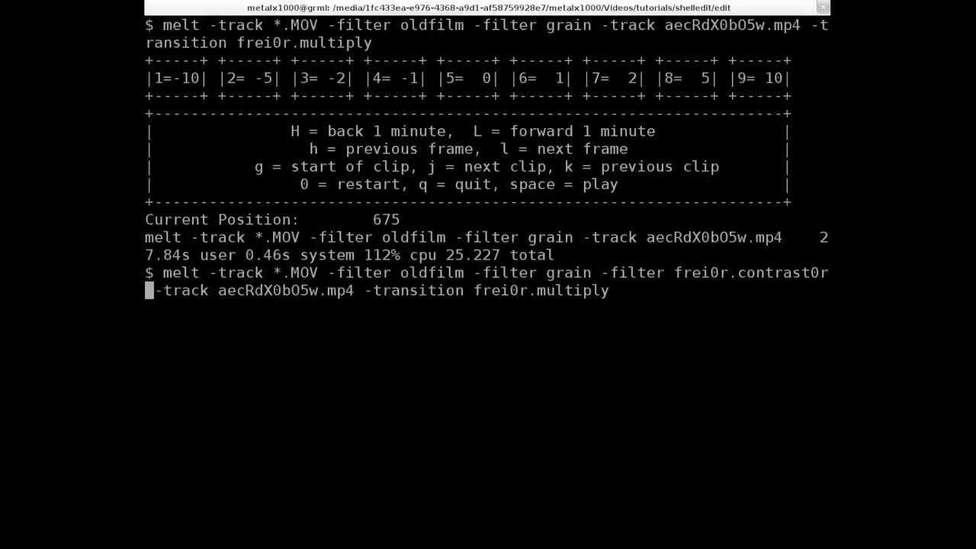
text(Contrast)
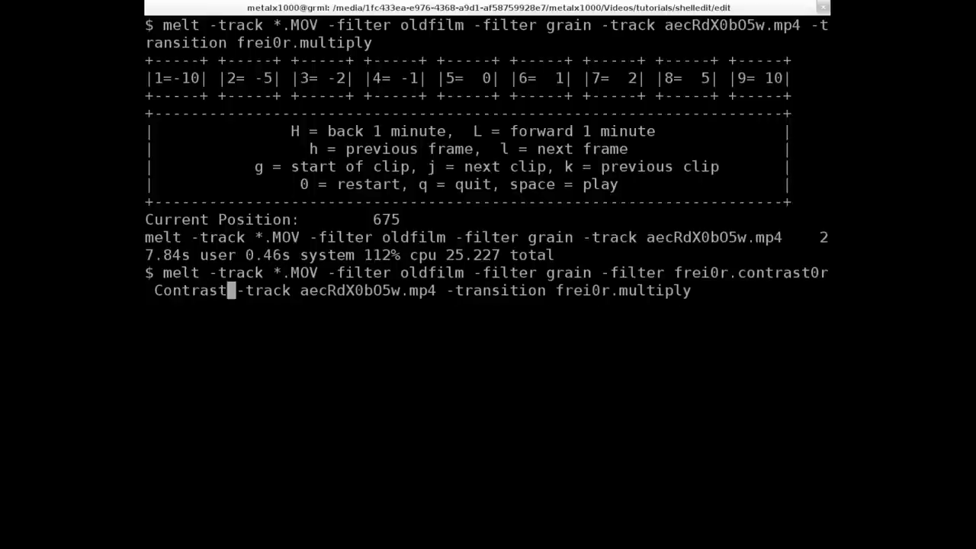
text(=.)
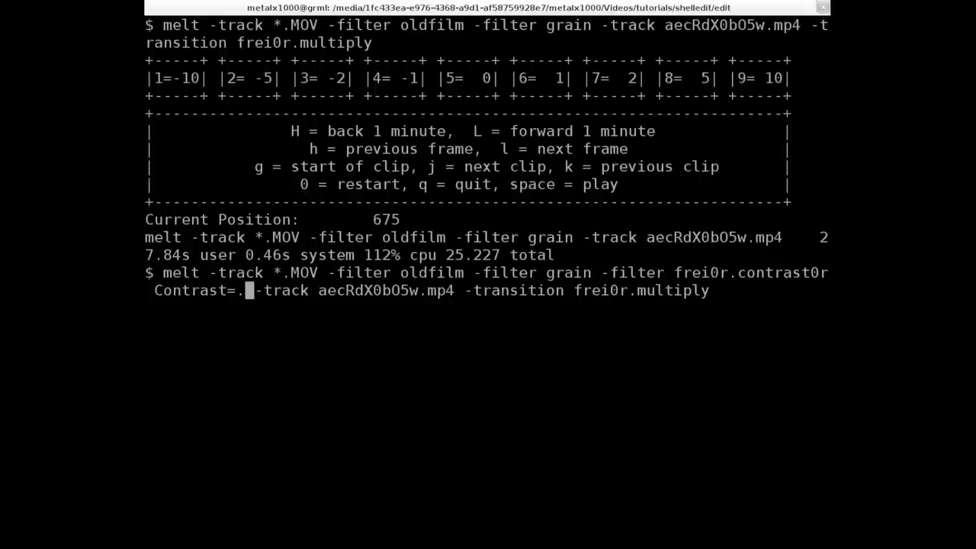
key(Return)
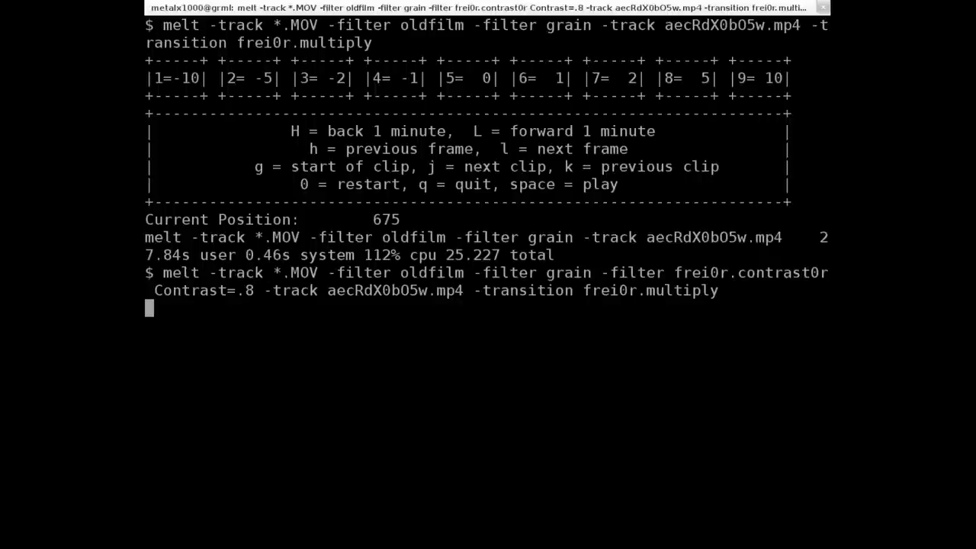
key(Return)
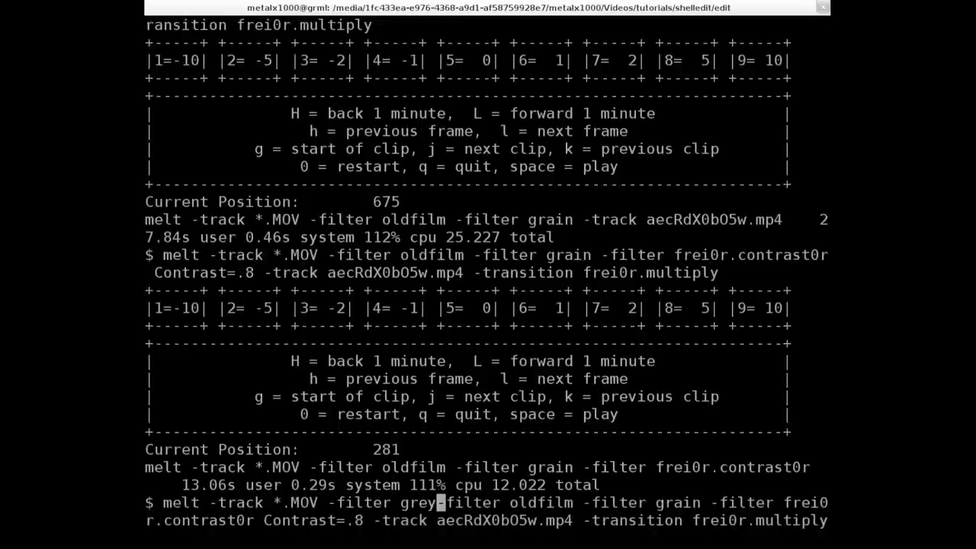
Run the command with -filter greyscale leading the chain, then close the preview window.
text(scale)
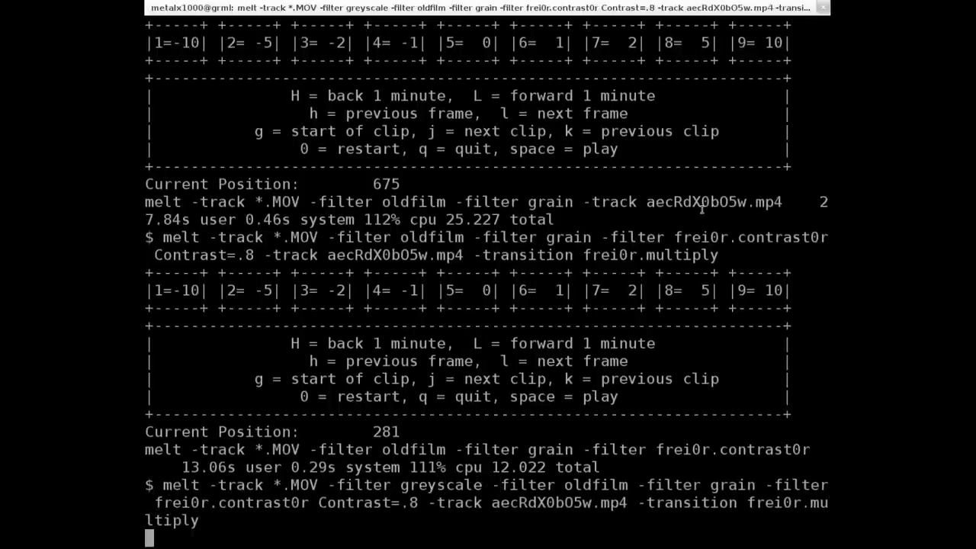
key(Return)
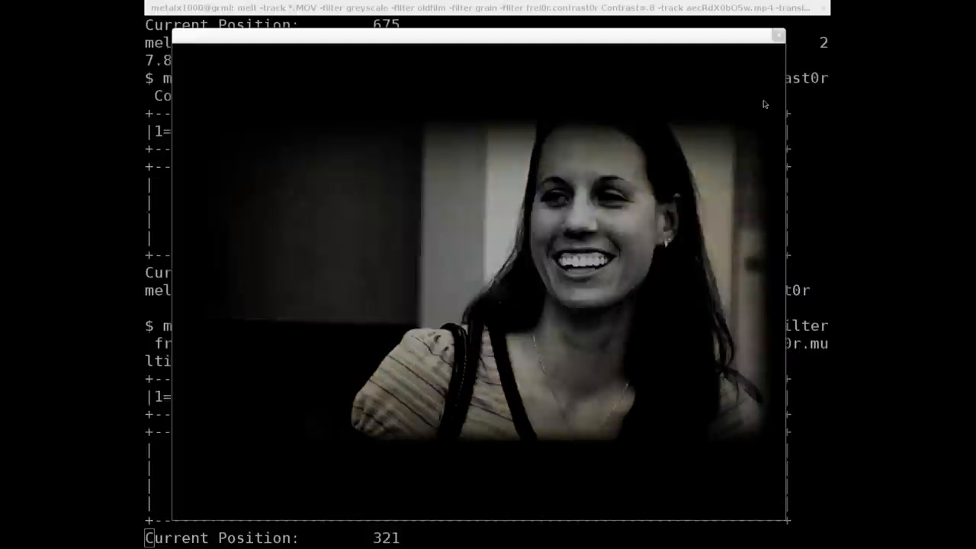
click(776, 35)
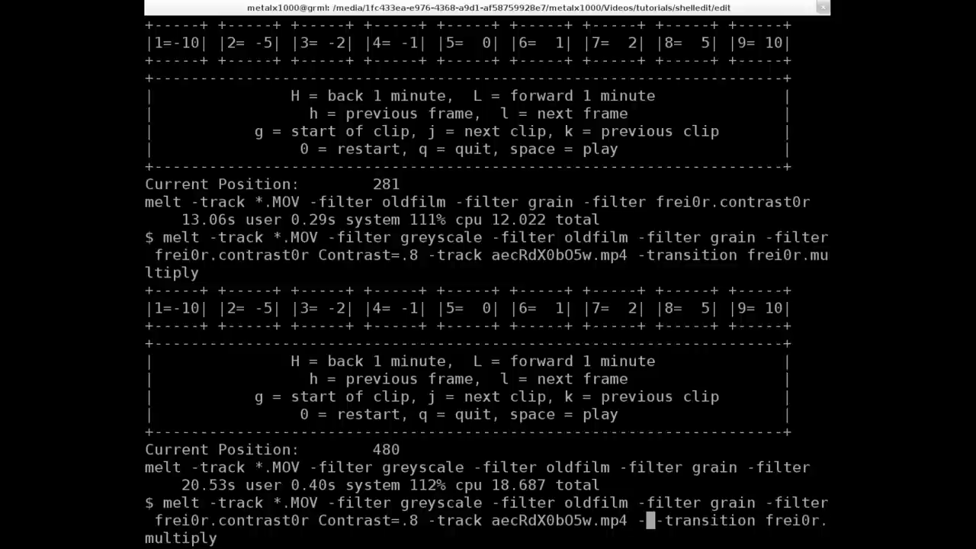
Add greyscale after the mp4 track, rerun the preview and recall the command afterwards.
text(greyscal)
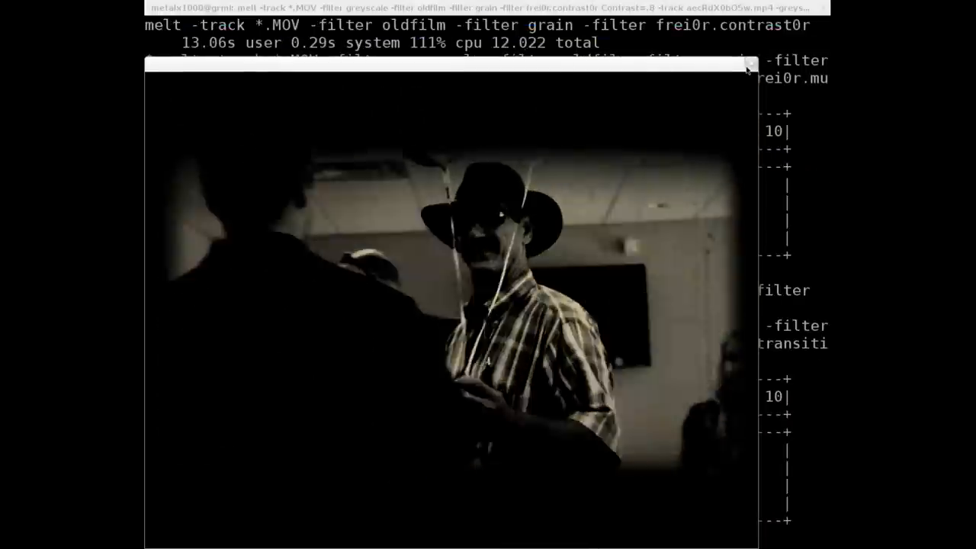
click(748, 63)
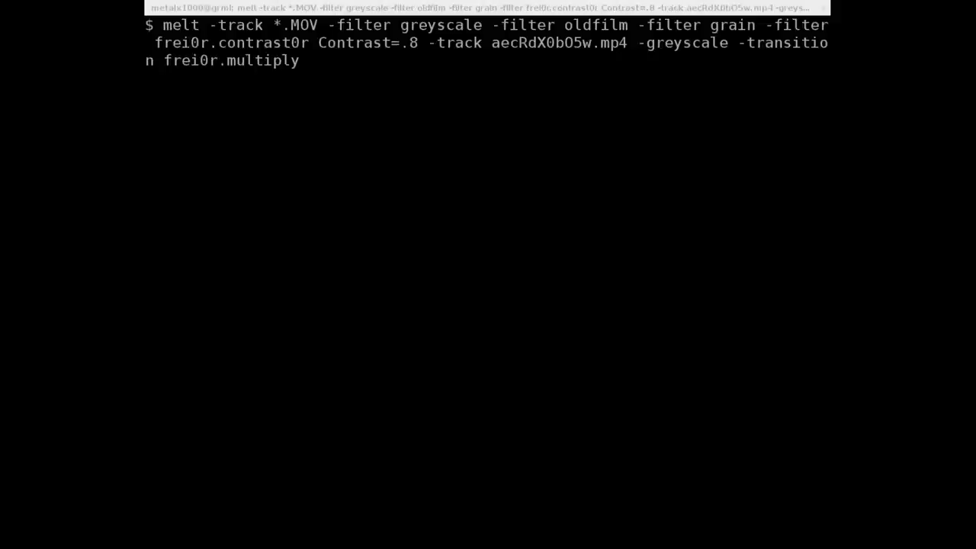
key(Return)
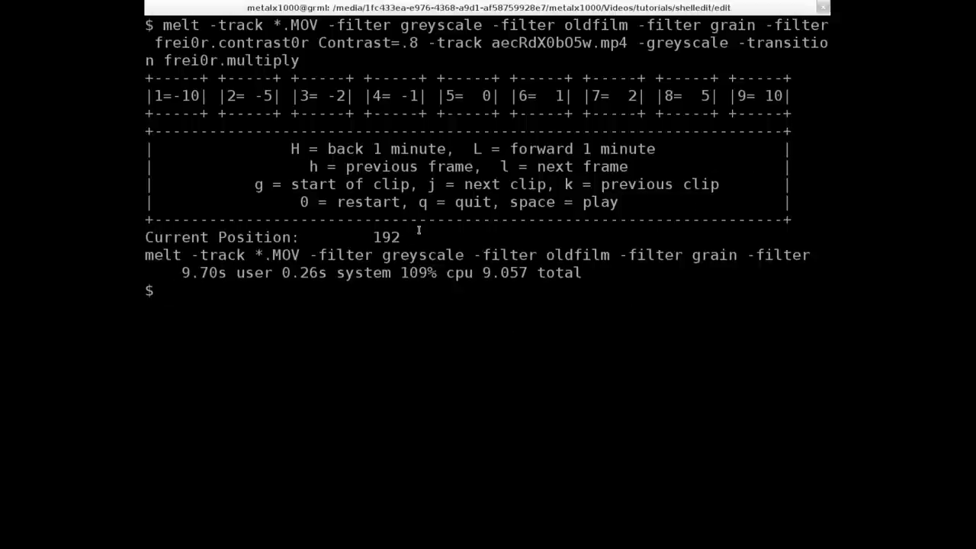
key(Up)
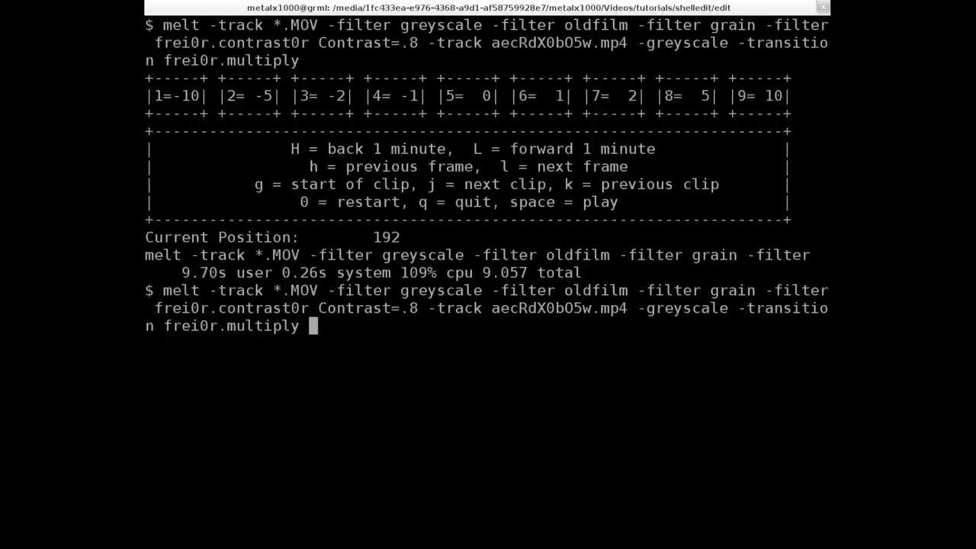
Append an avformat consumer writing the output to oldfilm2.avi.
text(-con)
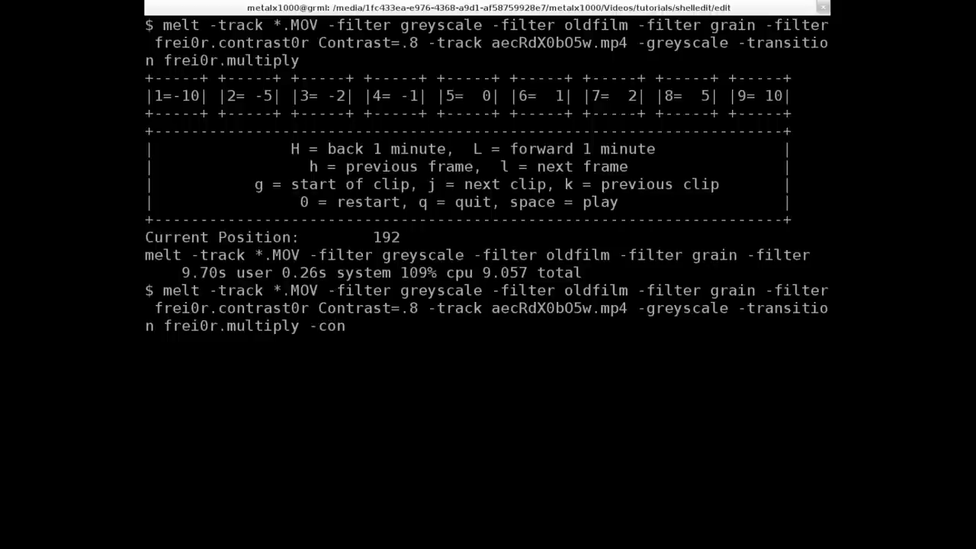
text(sum)
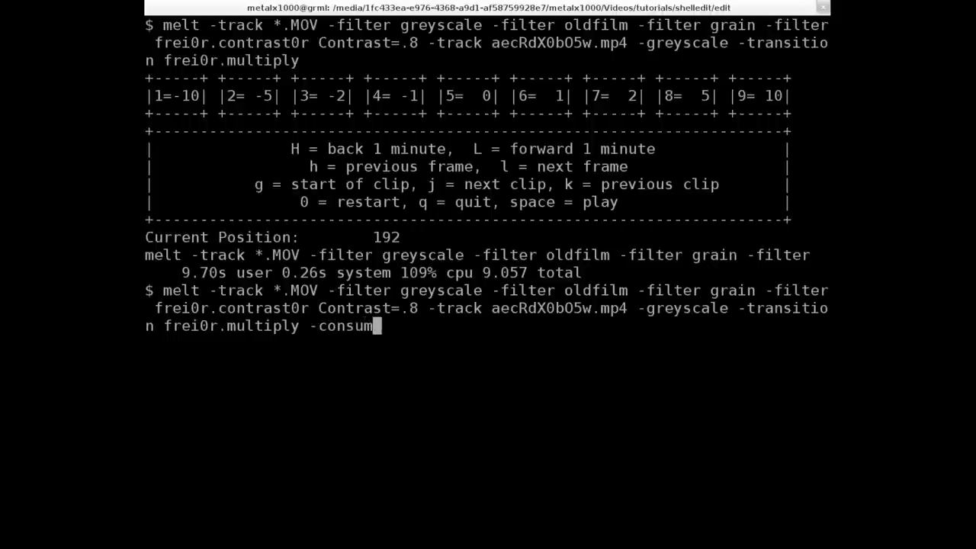
text(er)
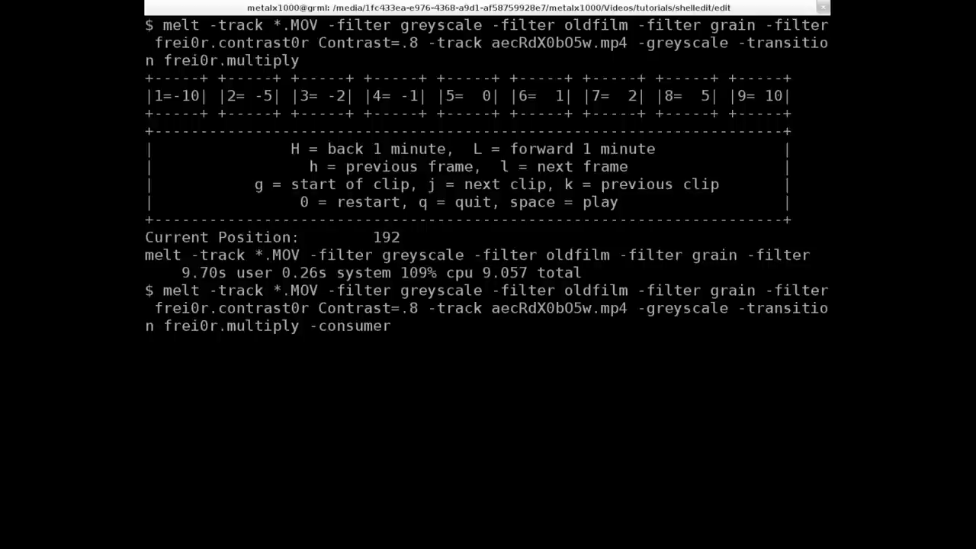
text(avformat)
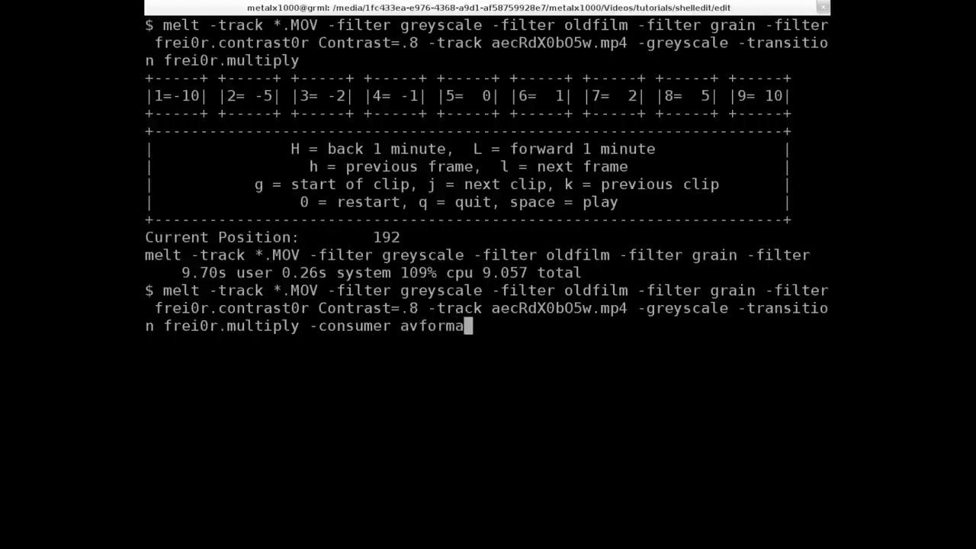
text(t:)
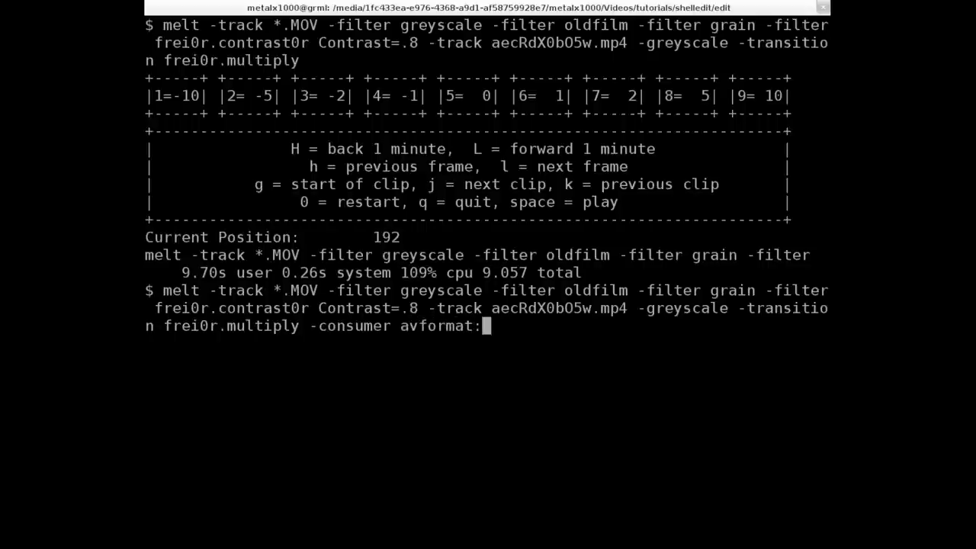
text(olf)
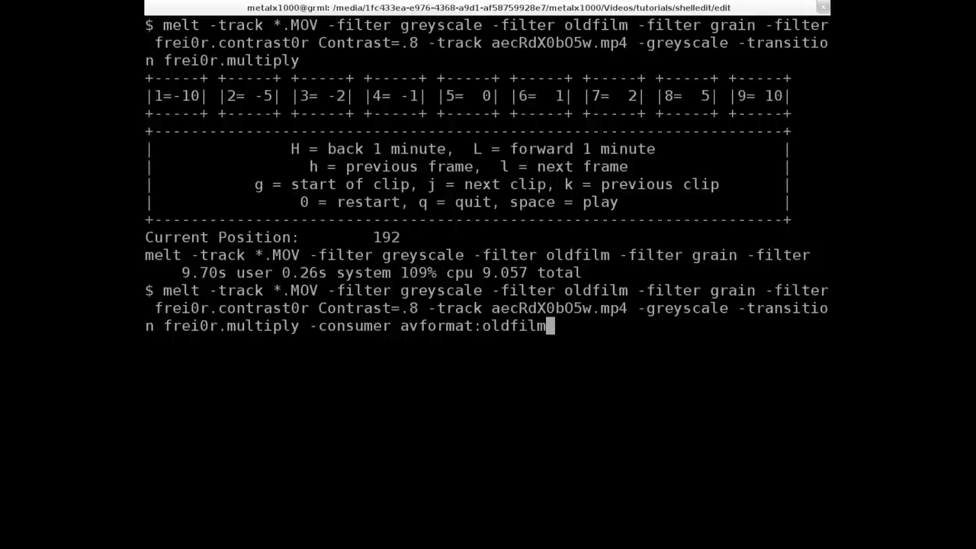
text(2)
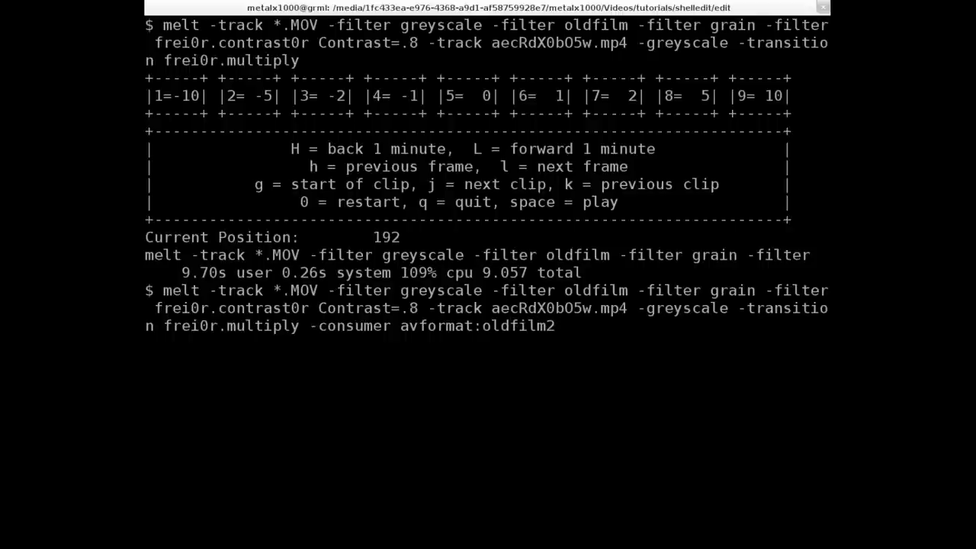
text(.avi)
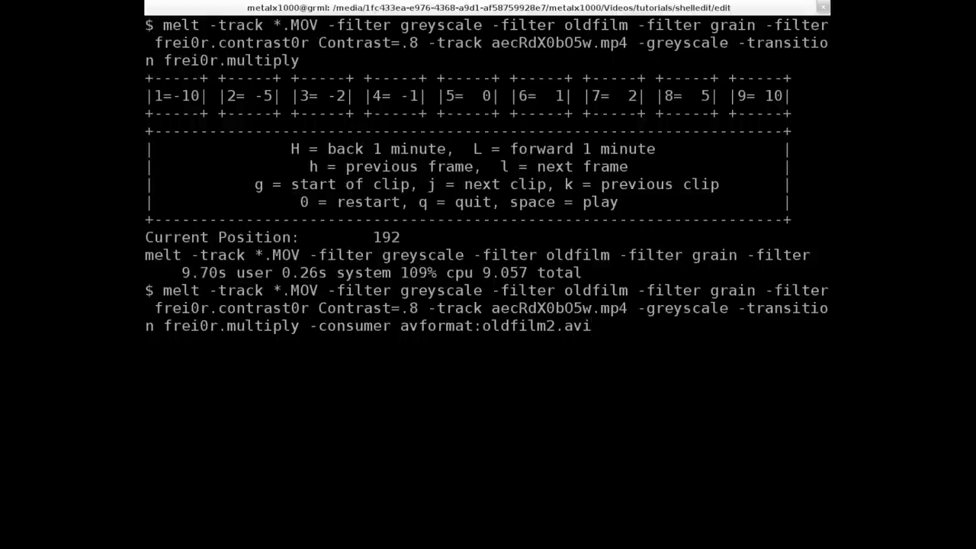
Set the video codec to libxvid at b=8000k and run the export.
text(-v)
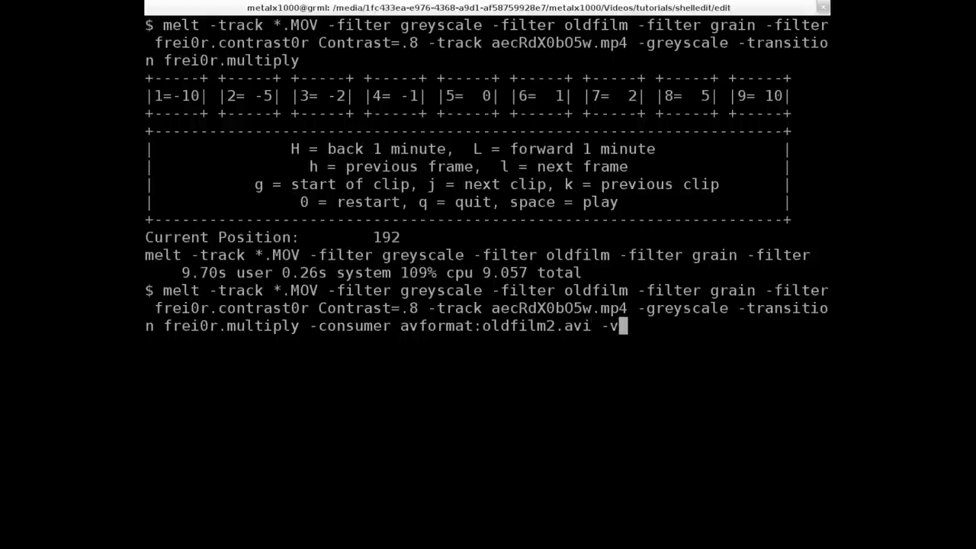
text(codec=)
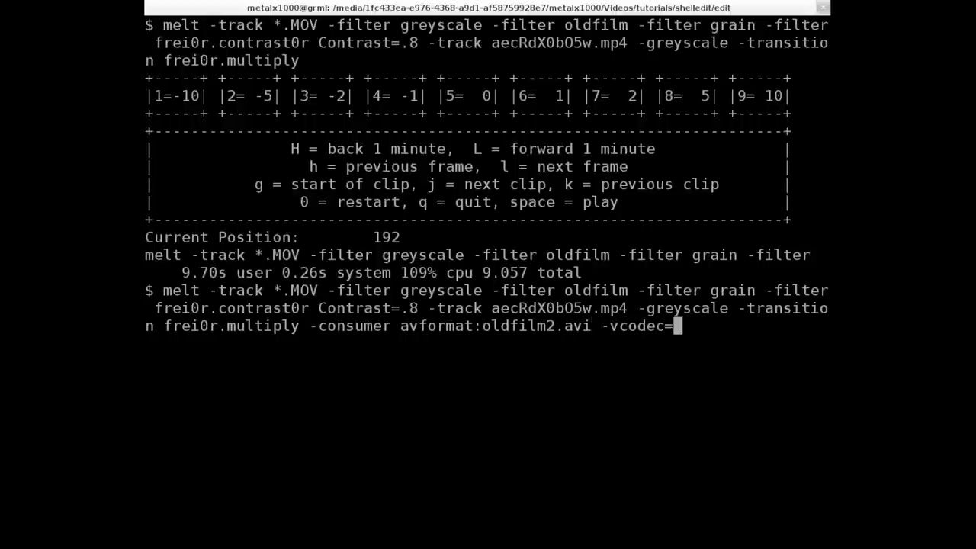
text(libx)
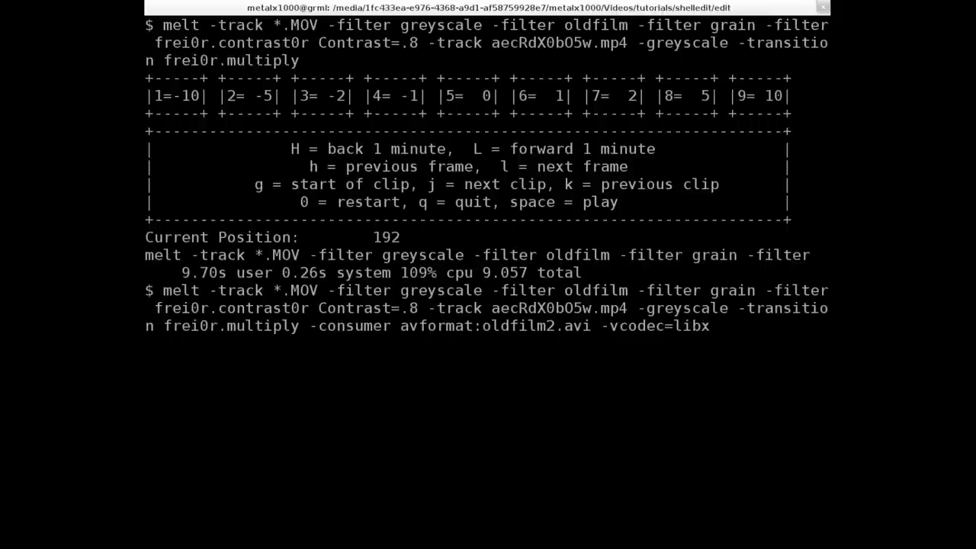
text(vid)
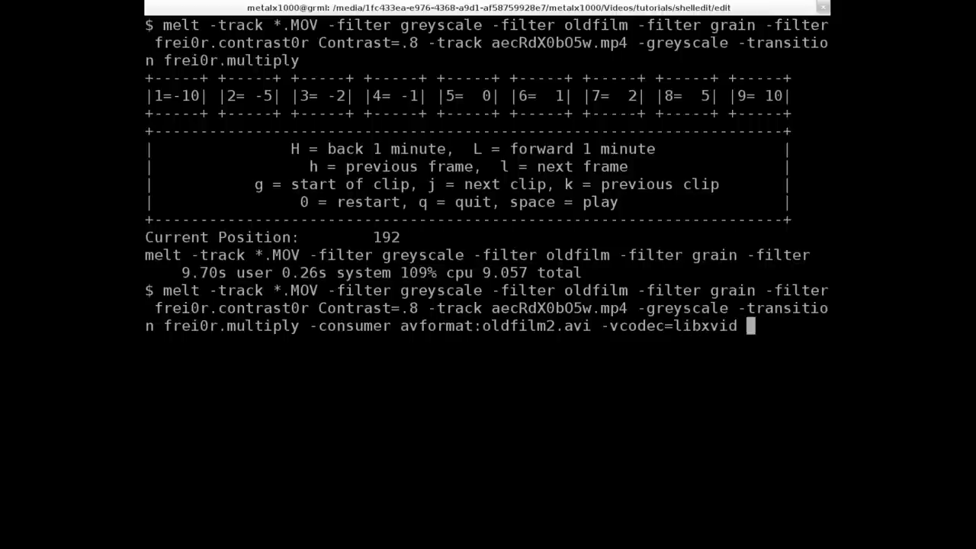
text(b=)
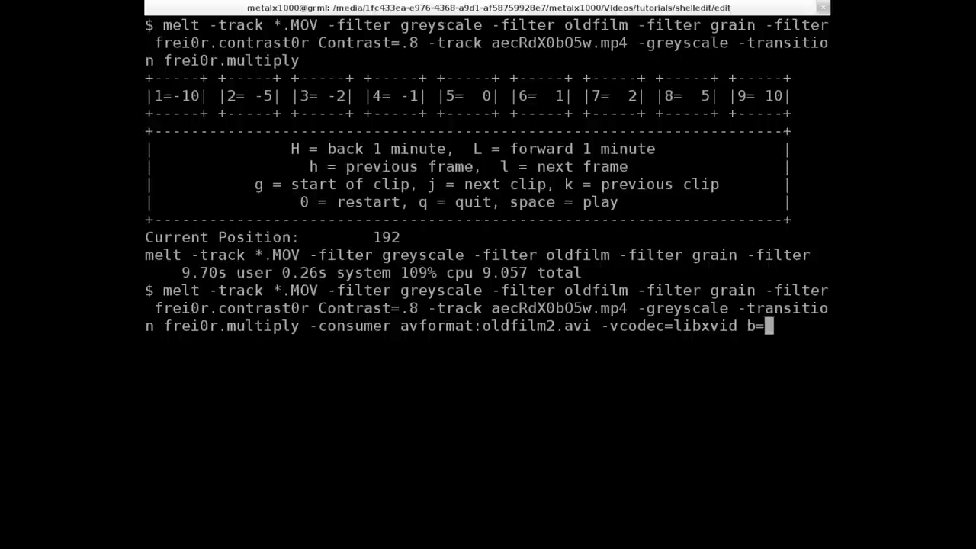
text(5000k)
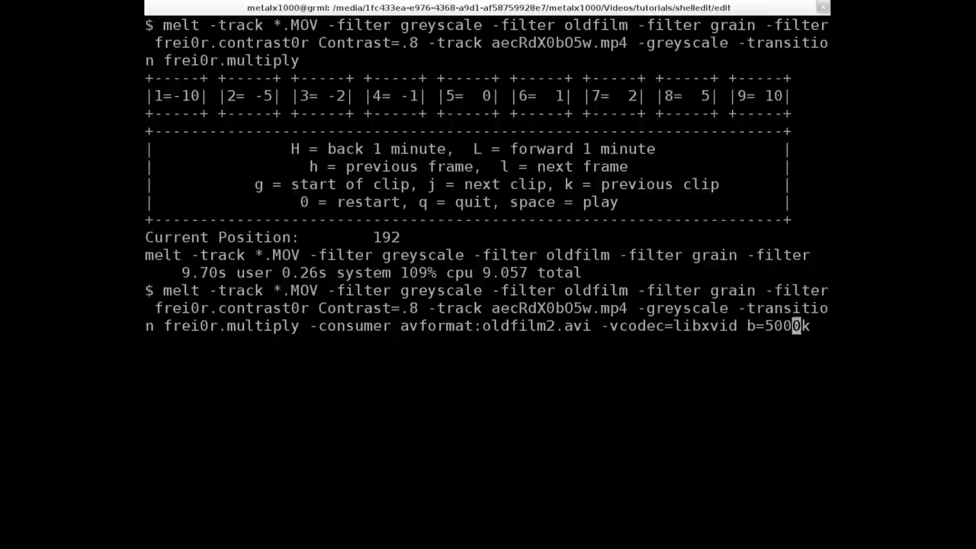
text(8000)
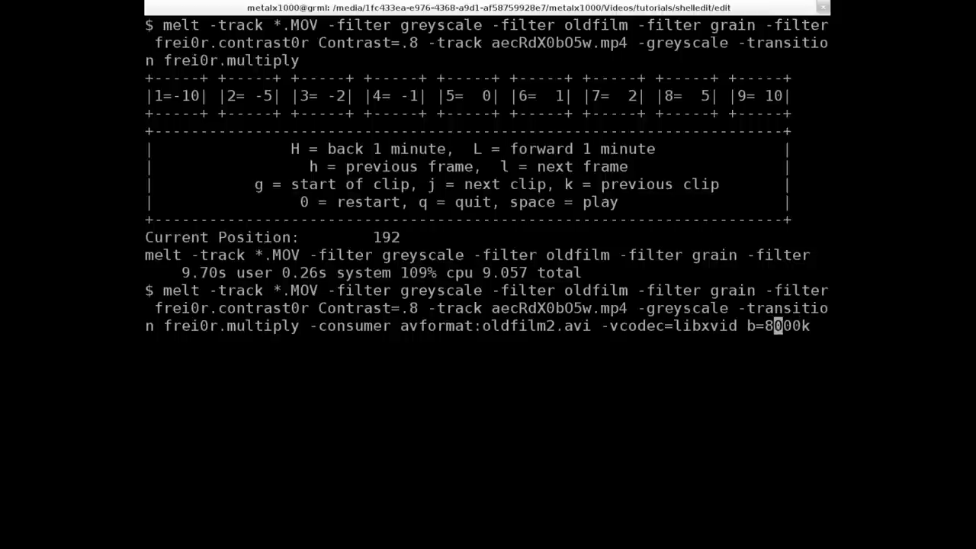
key(End)
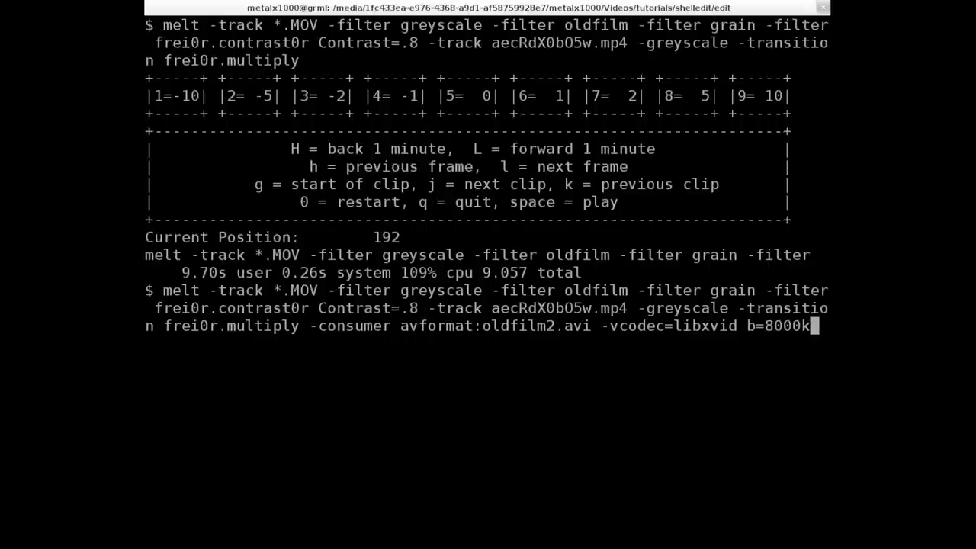
key(Return)
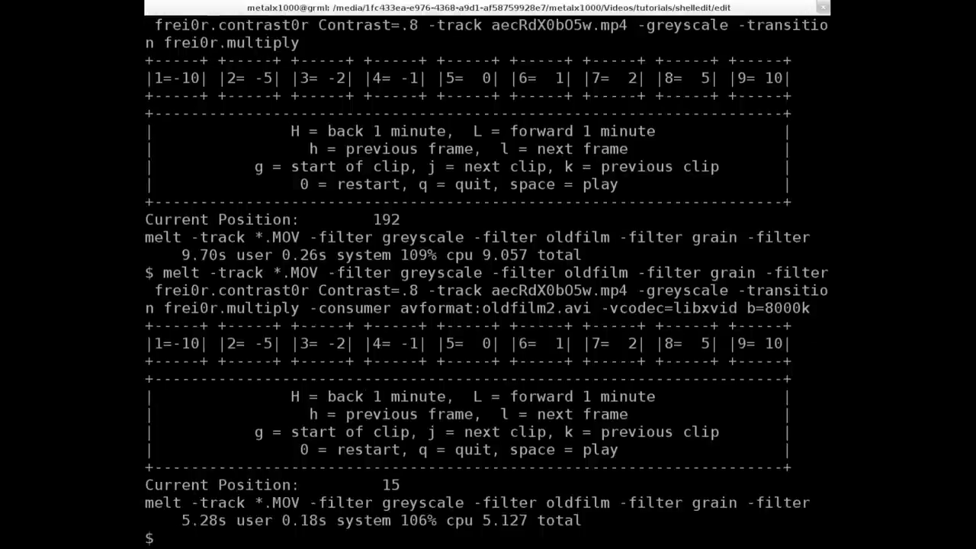
Scroll the Terminal while the untrimmed preview plays to position 1211.
scroll(down, 3)
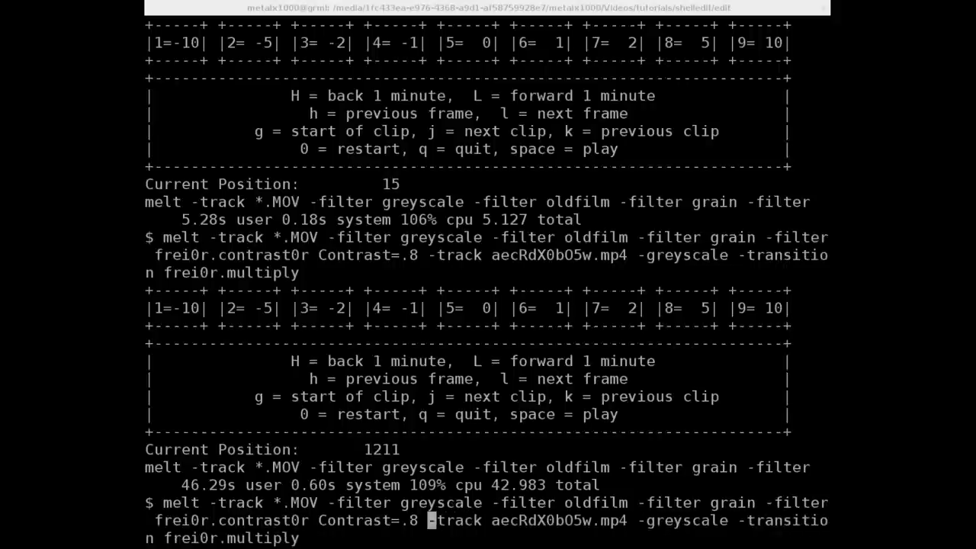
Preview the composite with out=850 after Contrast=.8, stopping playback near position 1006.
text(out=850)
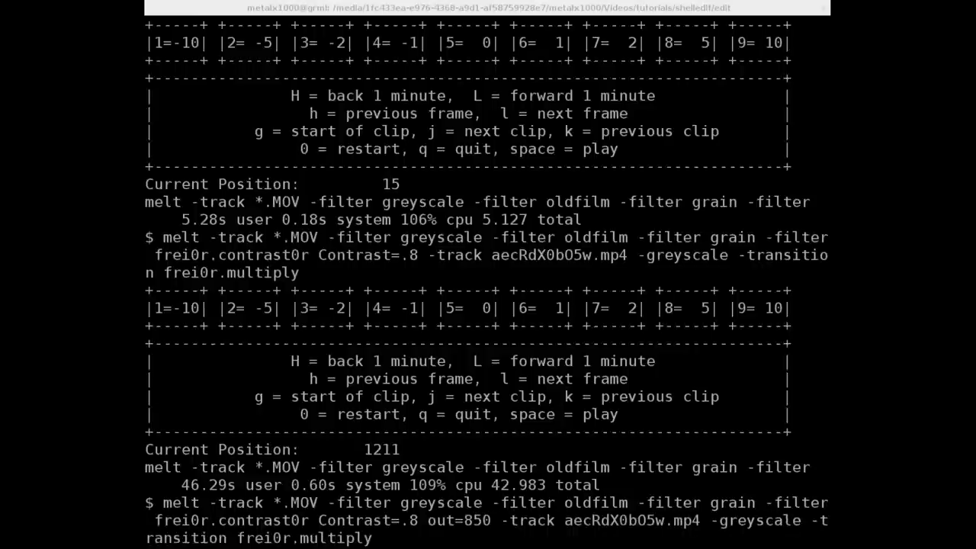
scroll(down, 3)
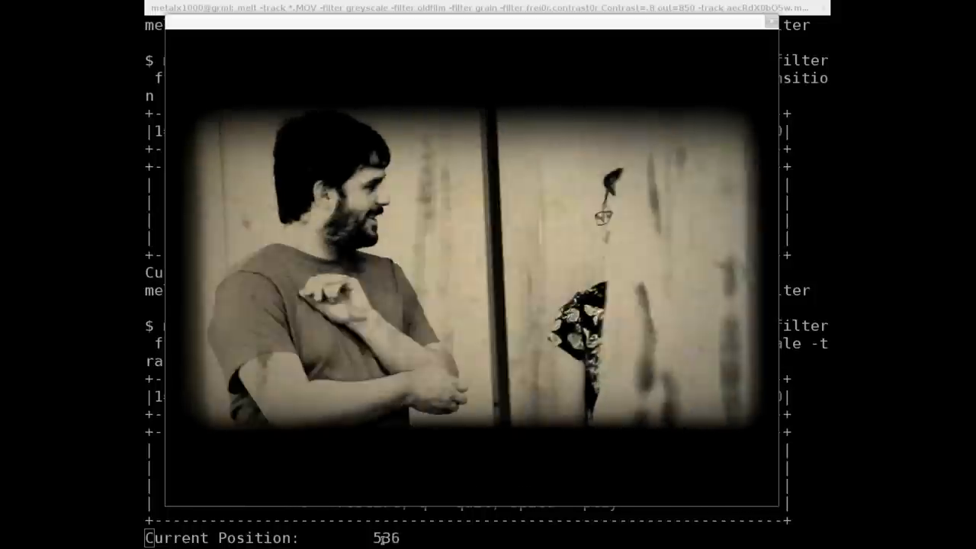
key(space)
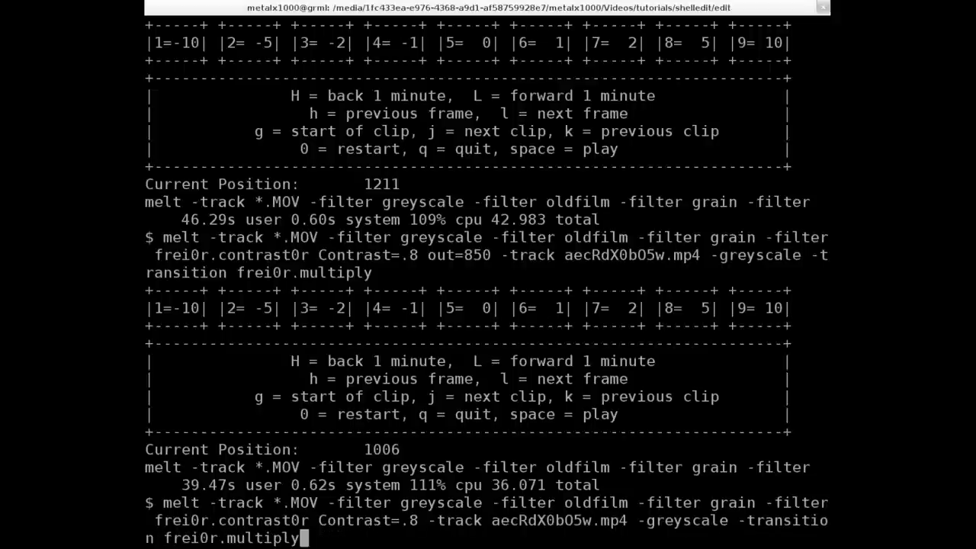
Preview with out=100 after the *.MOV producer, quit at position 260, and recall the untrimmed command.
key(Return)
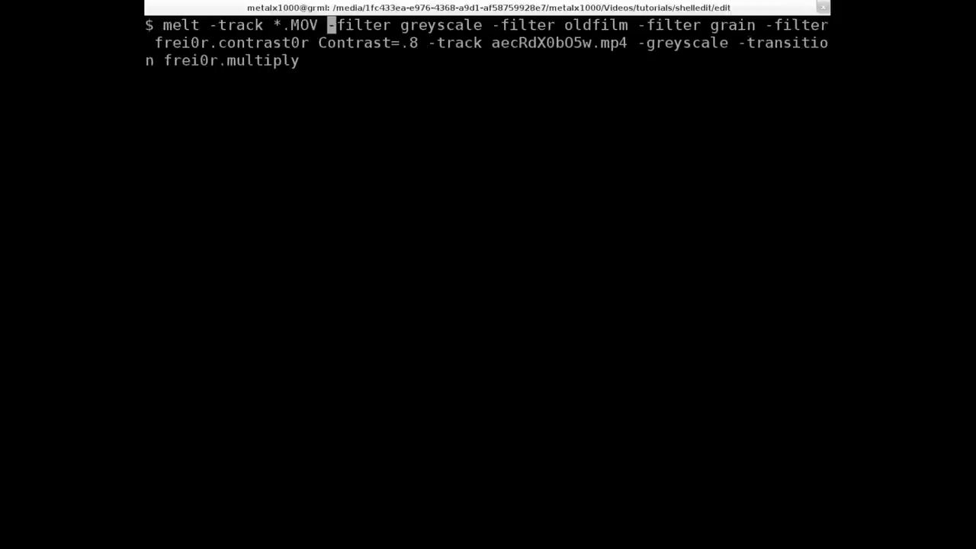
text(out)
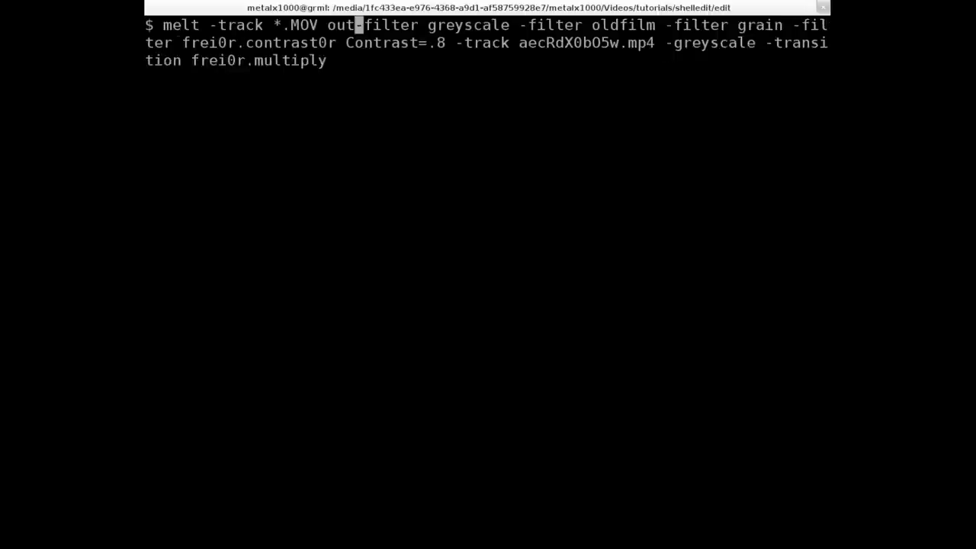
text(=3)
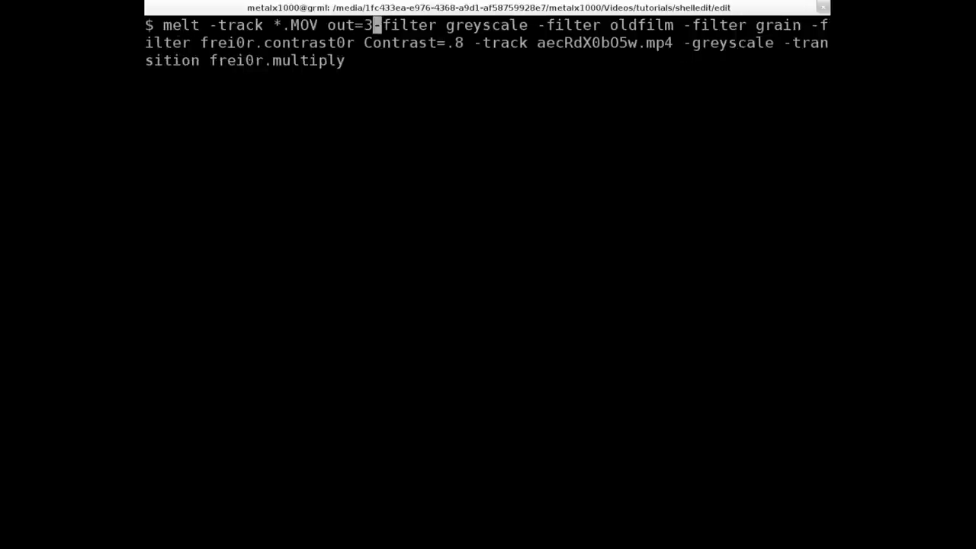
text(1)
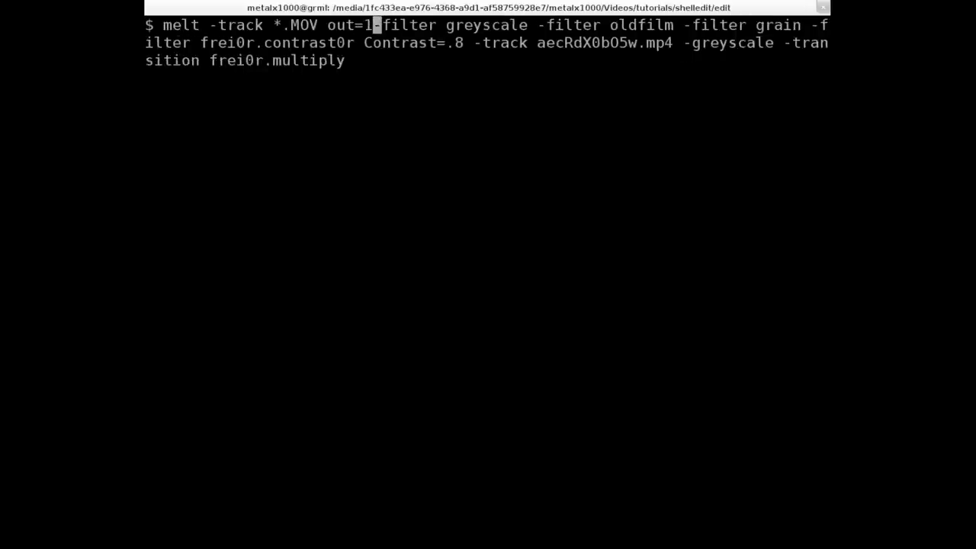
text(00)
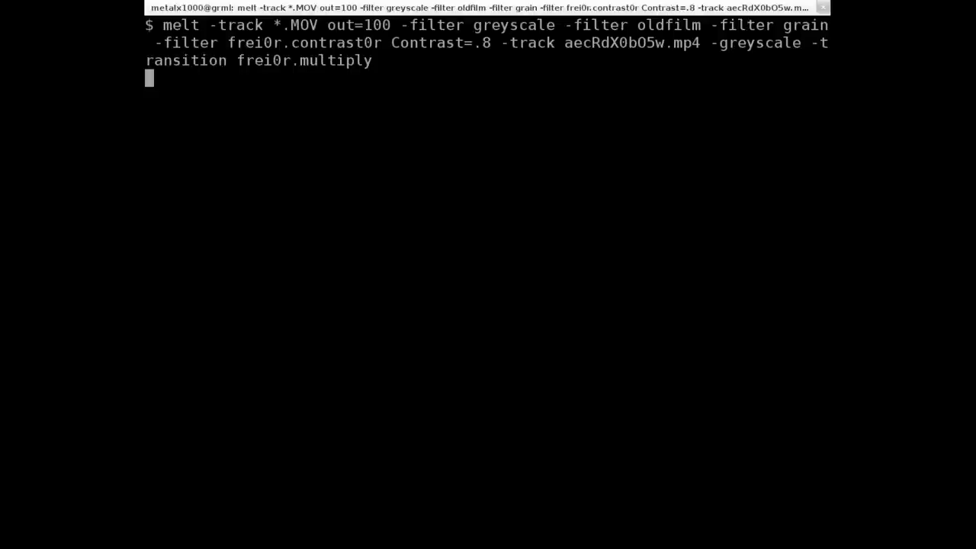
key(Return)
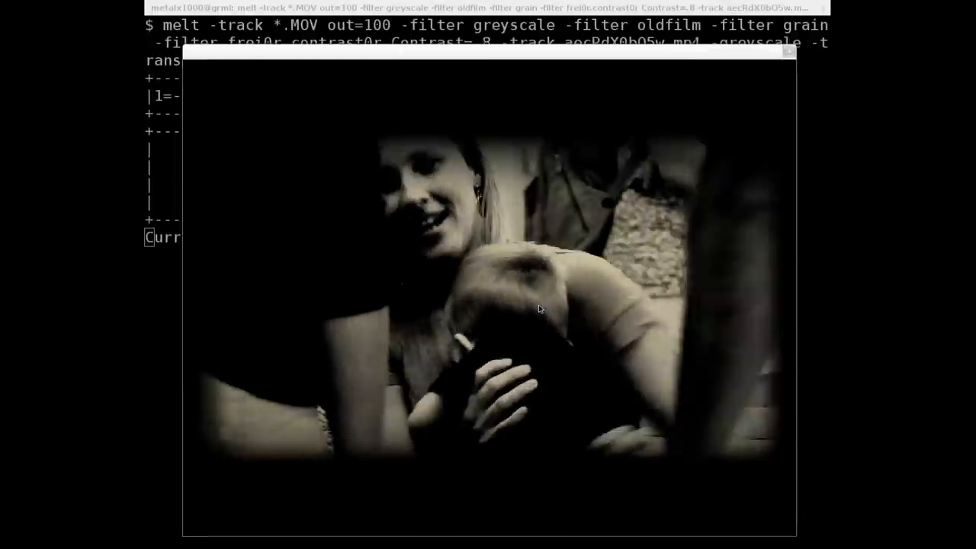
key(q)
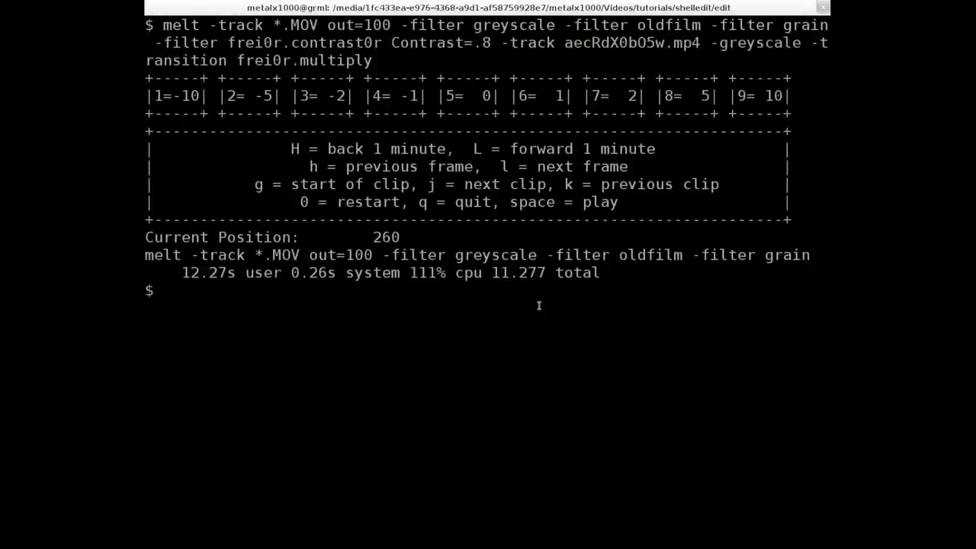
key(Up)
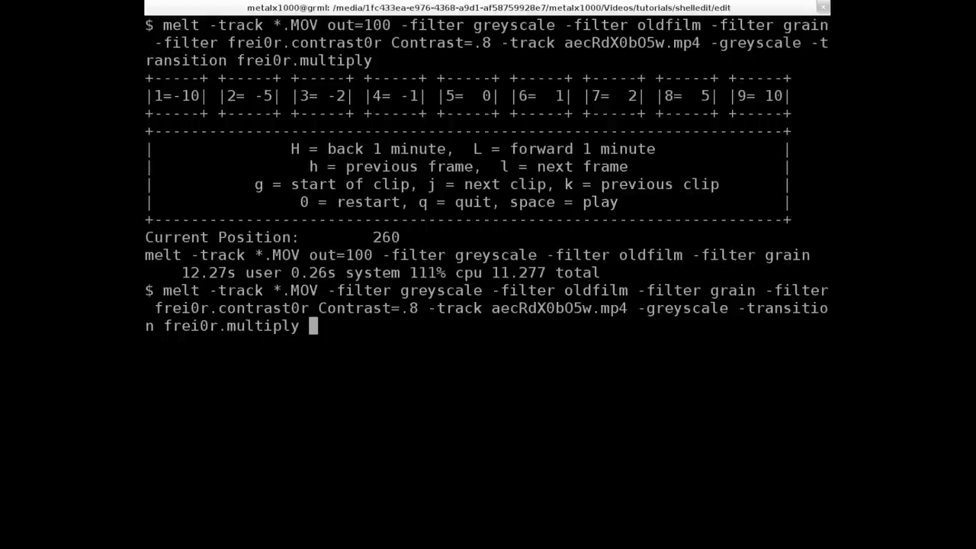
Preview with out=100 appended after the transition, then change the ending to out=900.
text(out=)
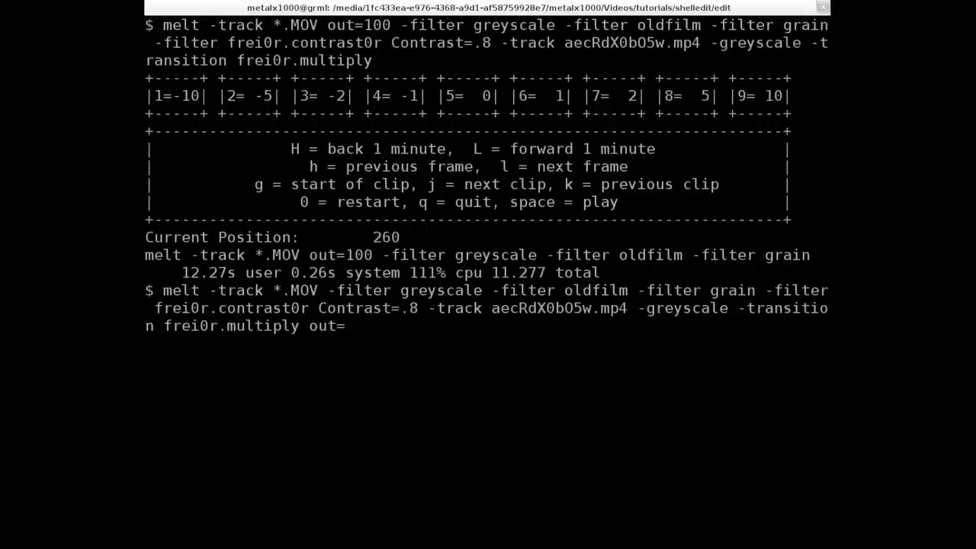
text(100)
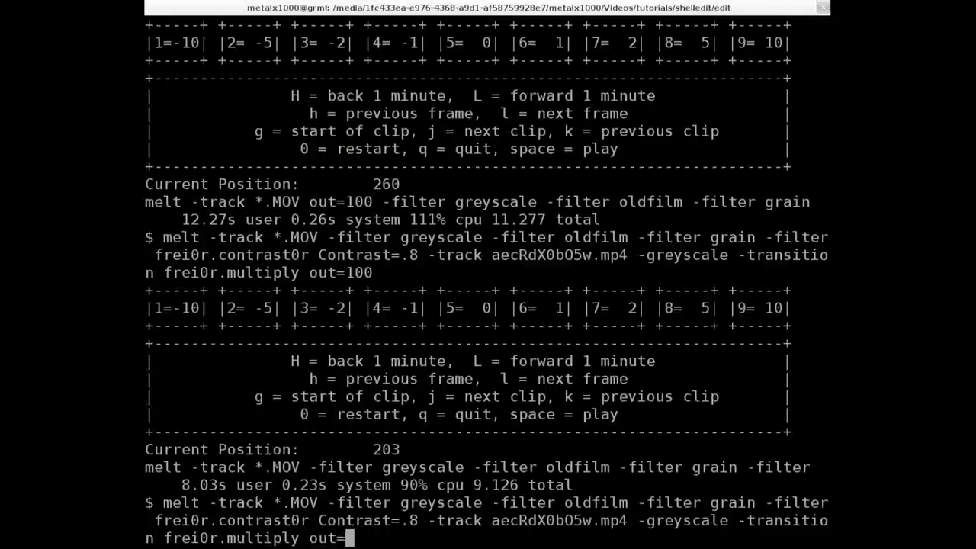
text(900)
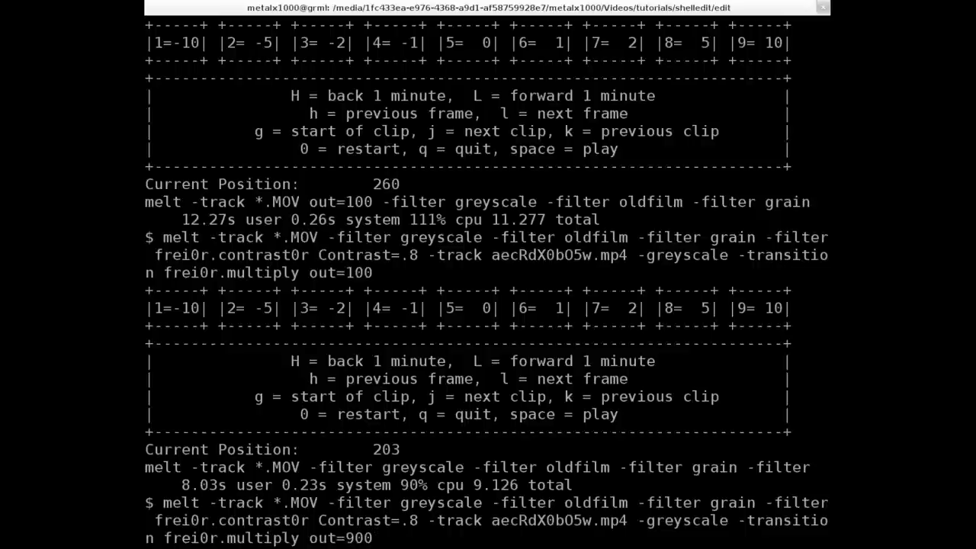
mouse_move(375, 537)
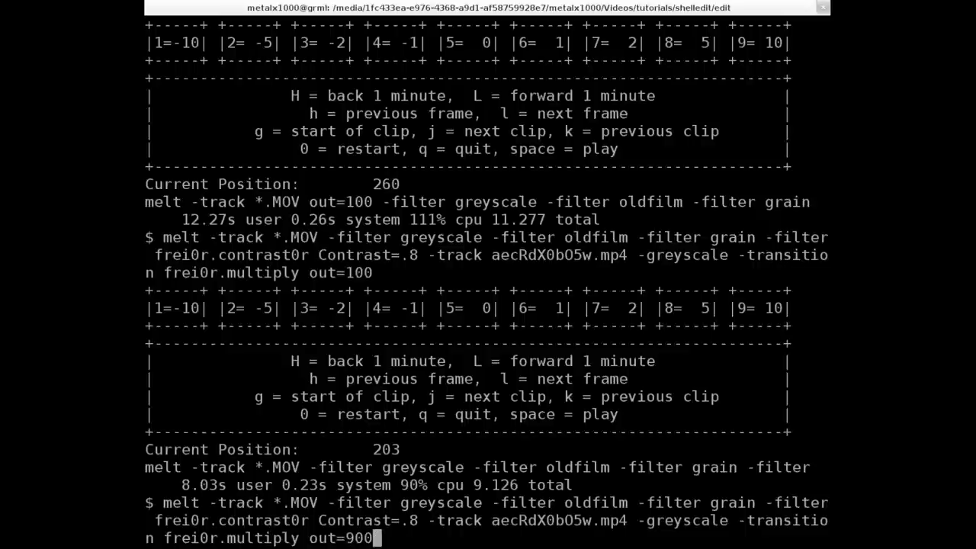
Append out=900 and the oldfilm2.avi libxvid 8000k consumer, then start the render.
text(-consumer avformat:oldfilm2.avi -vcodec=libxvid b=8000k)
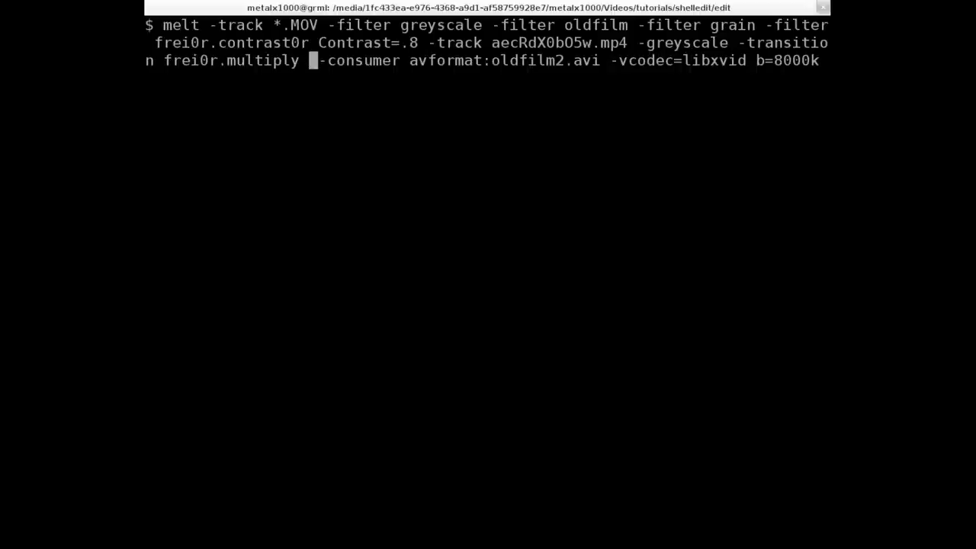
text(out=900)
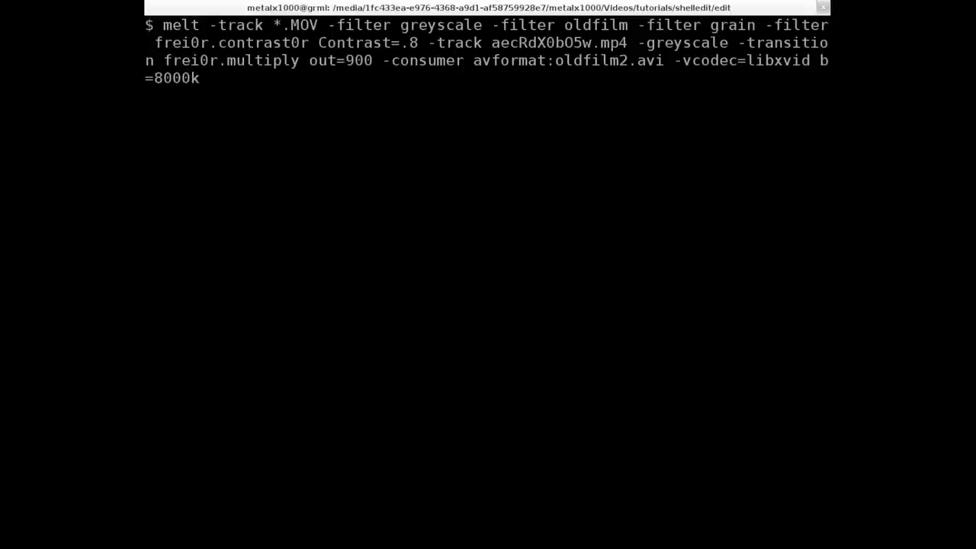
key(Return)
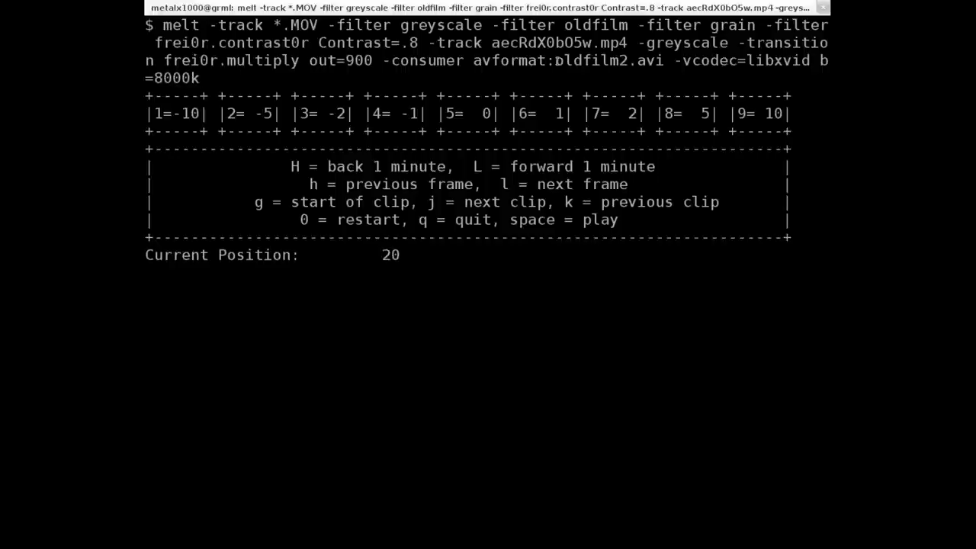
key(L)
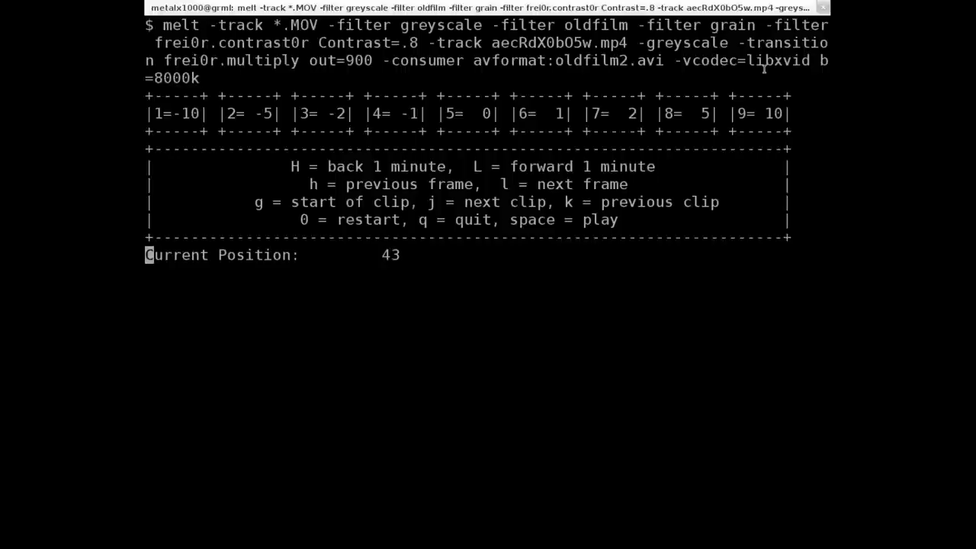
key(space)
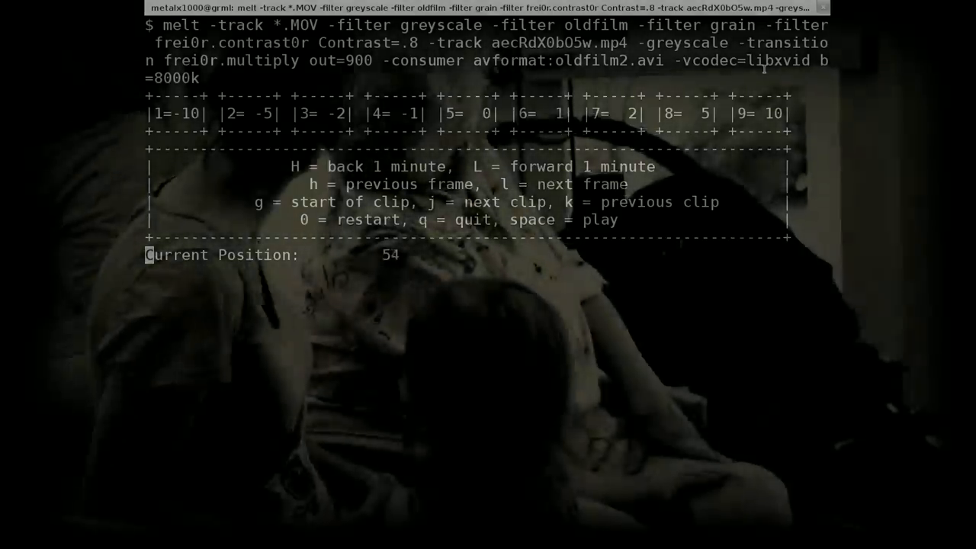